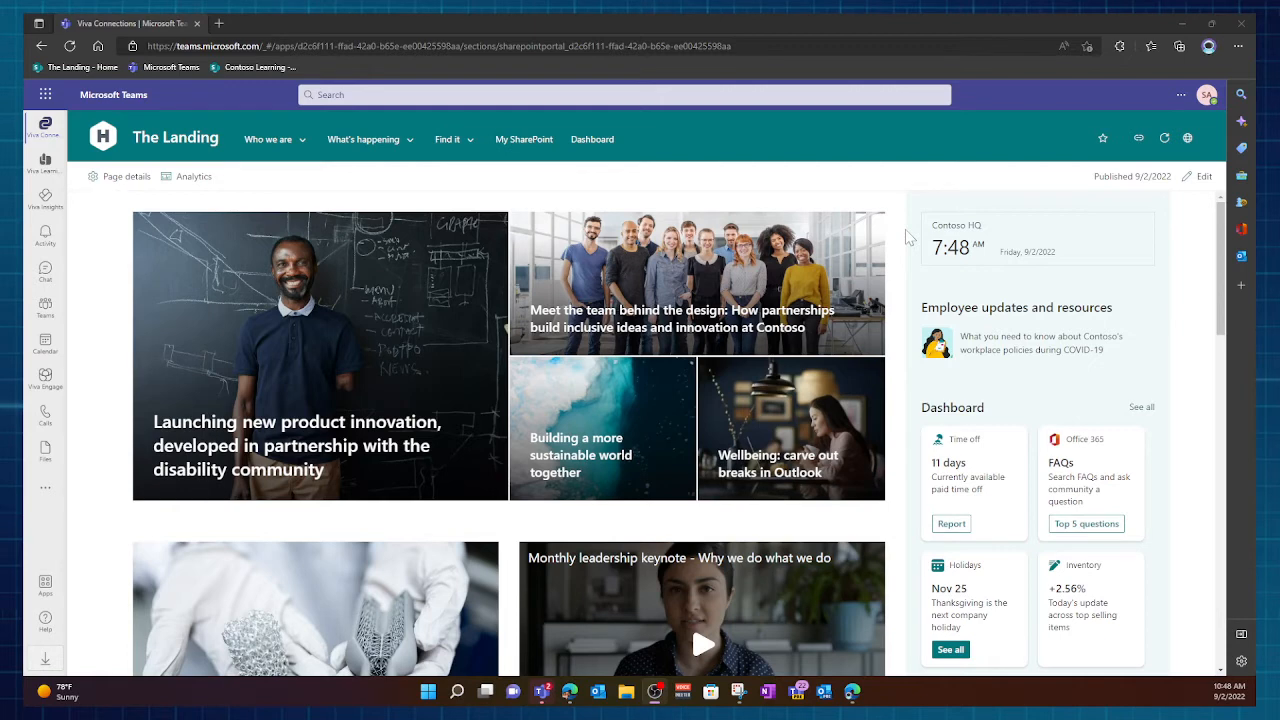
Put the Landing page into edit mode and open the web part gallery below the news section
left_click(448, 139)
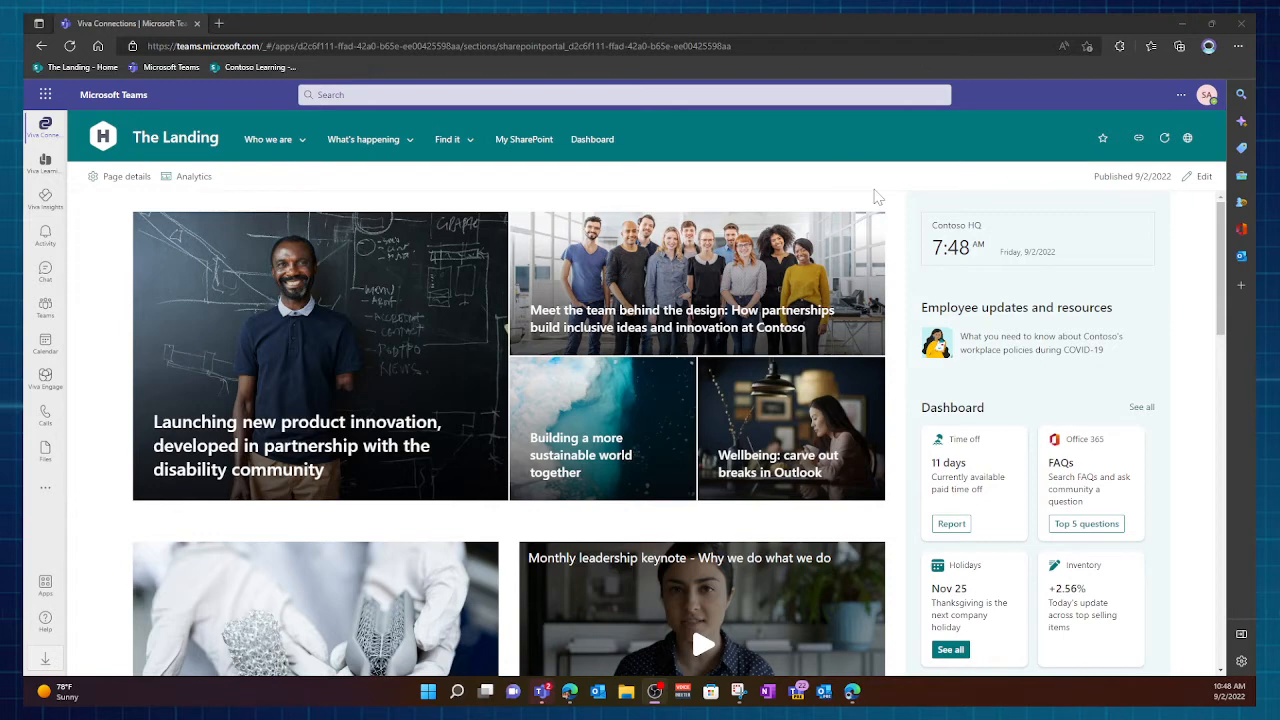
mouse_move(828, 240)
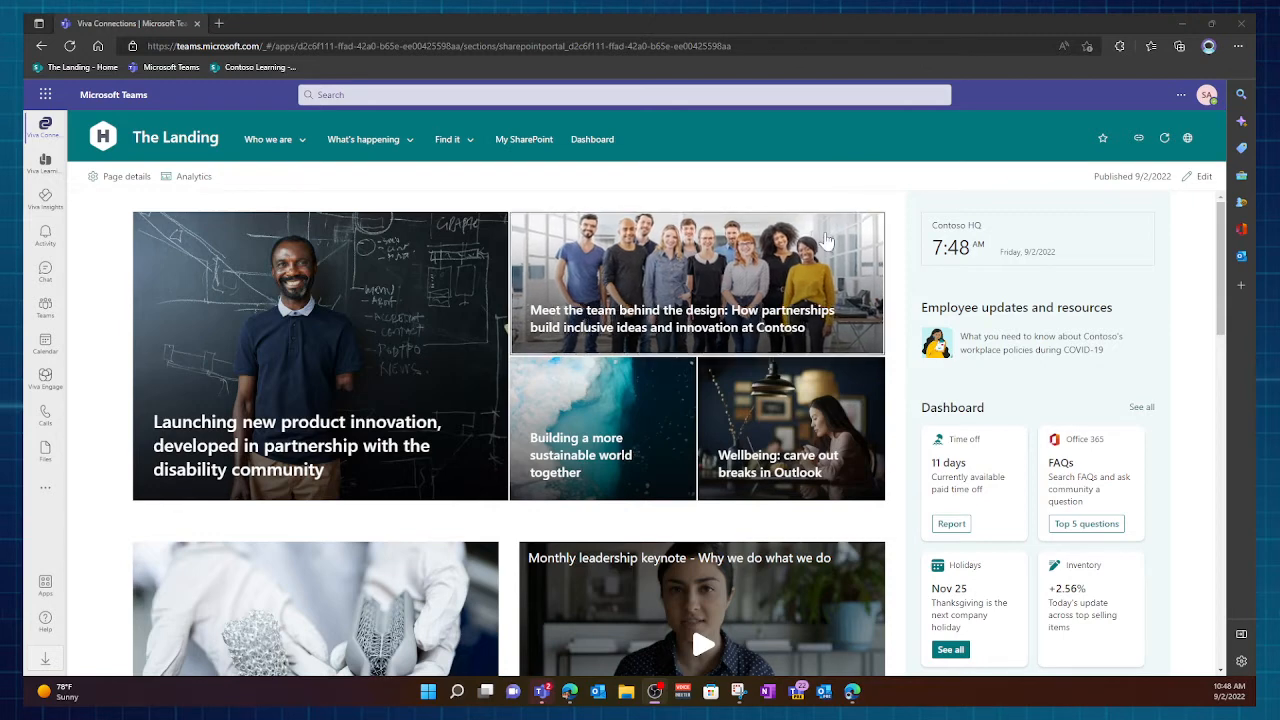
mouse_move(938, 186)
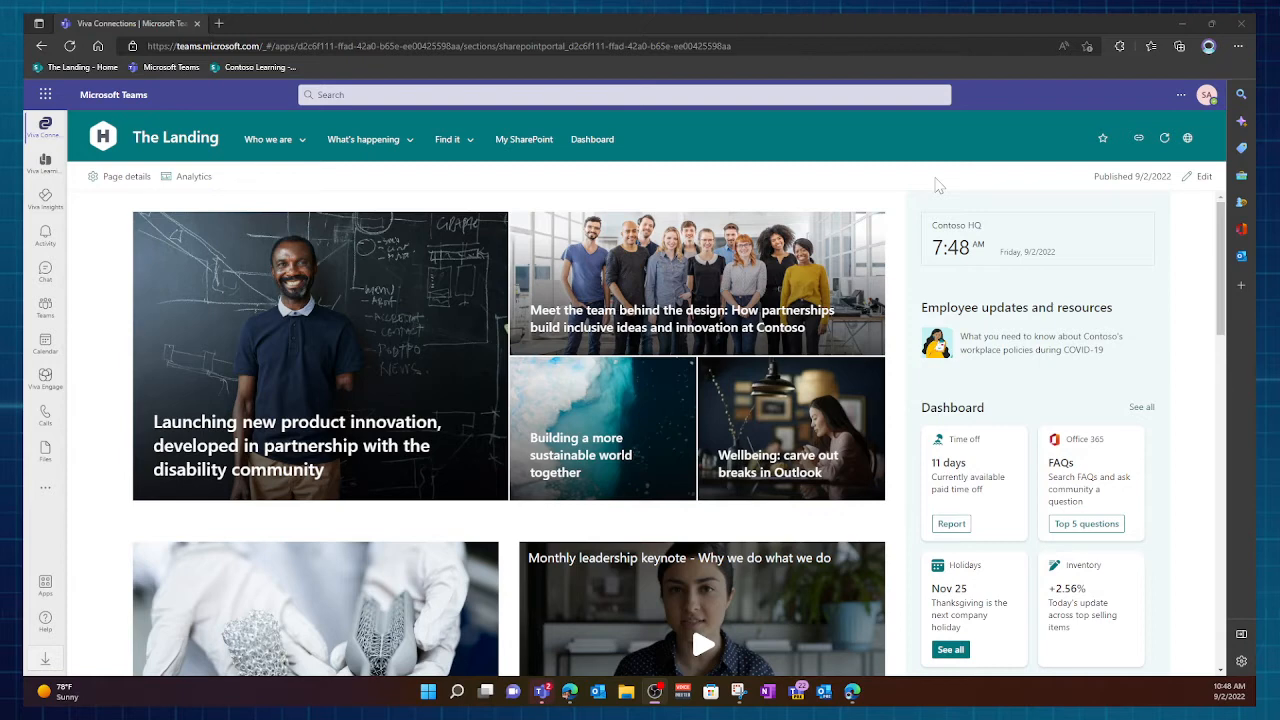
mouse_move(1122, 207)
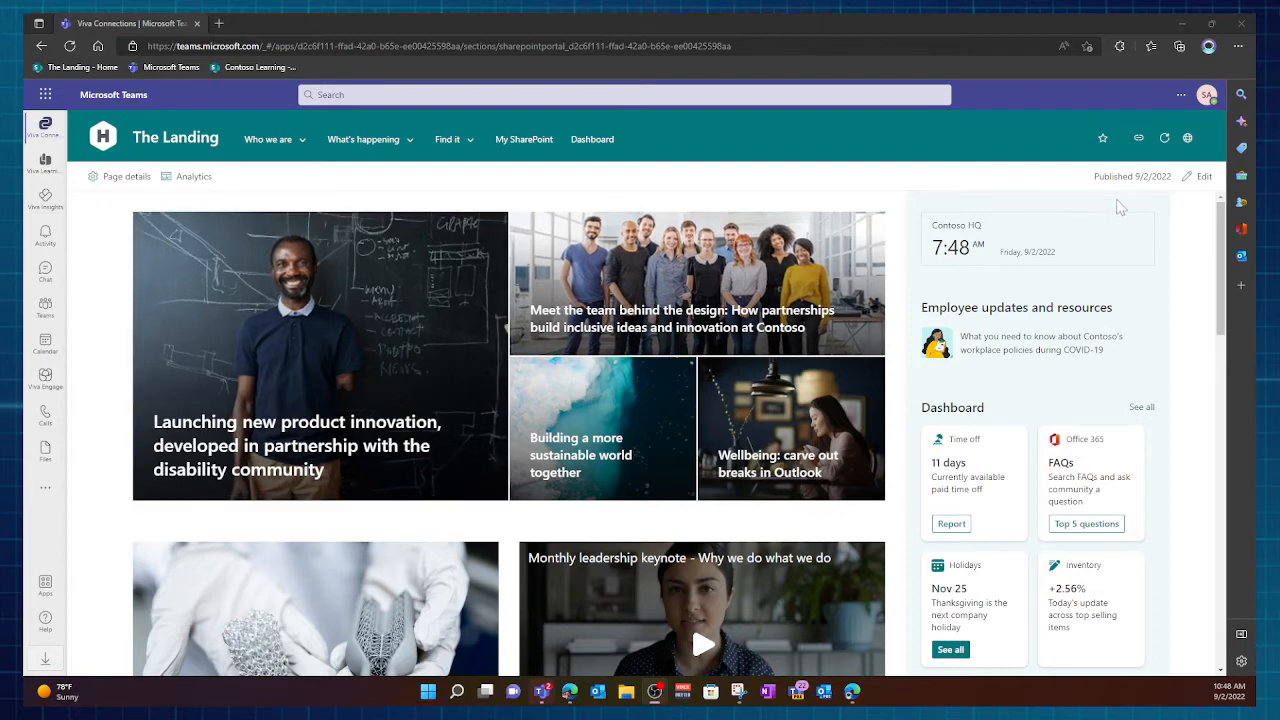
left_click(449, 139)
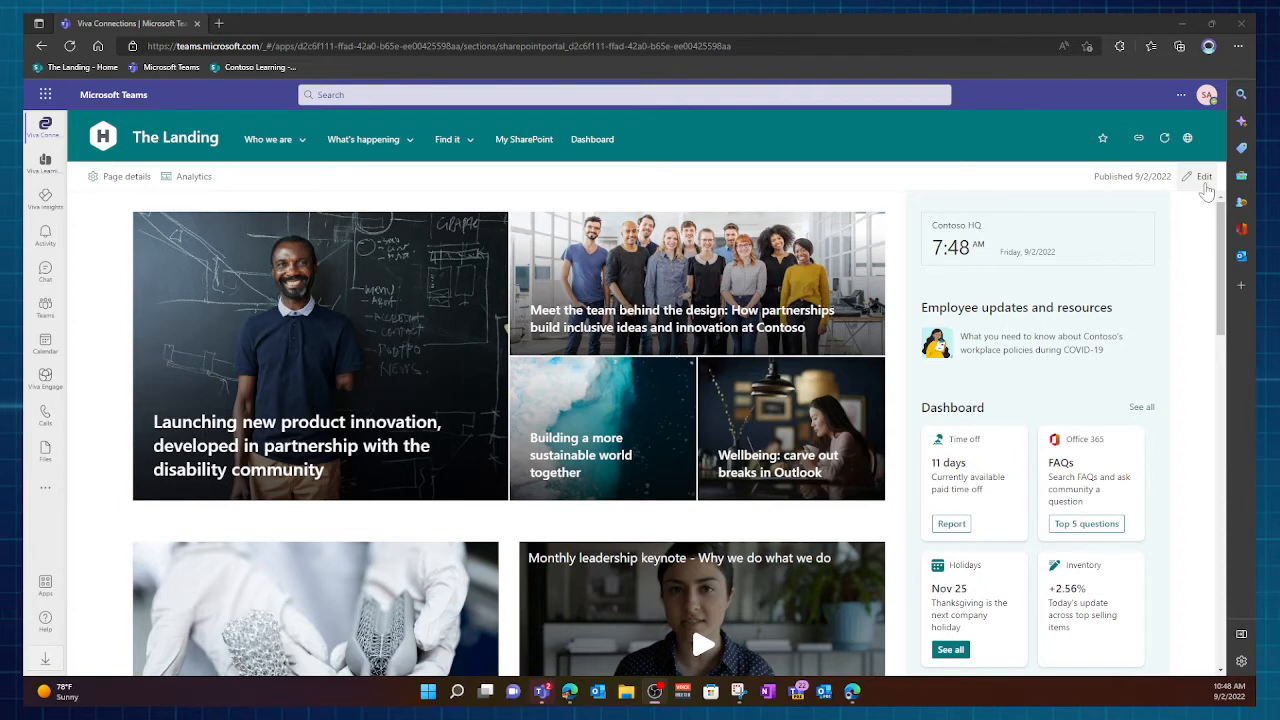
mouse_move(550, 182)
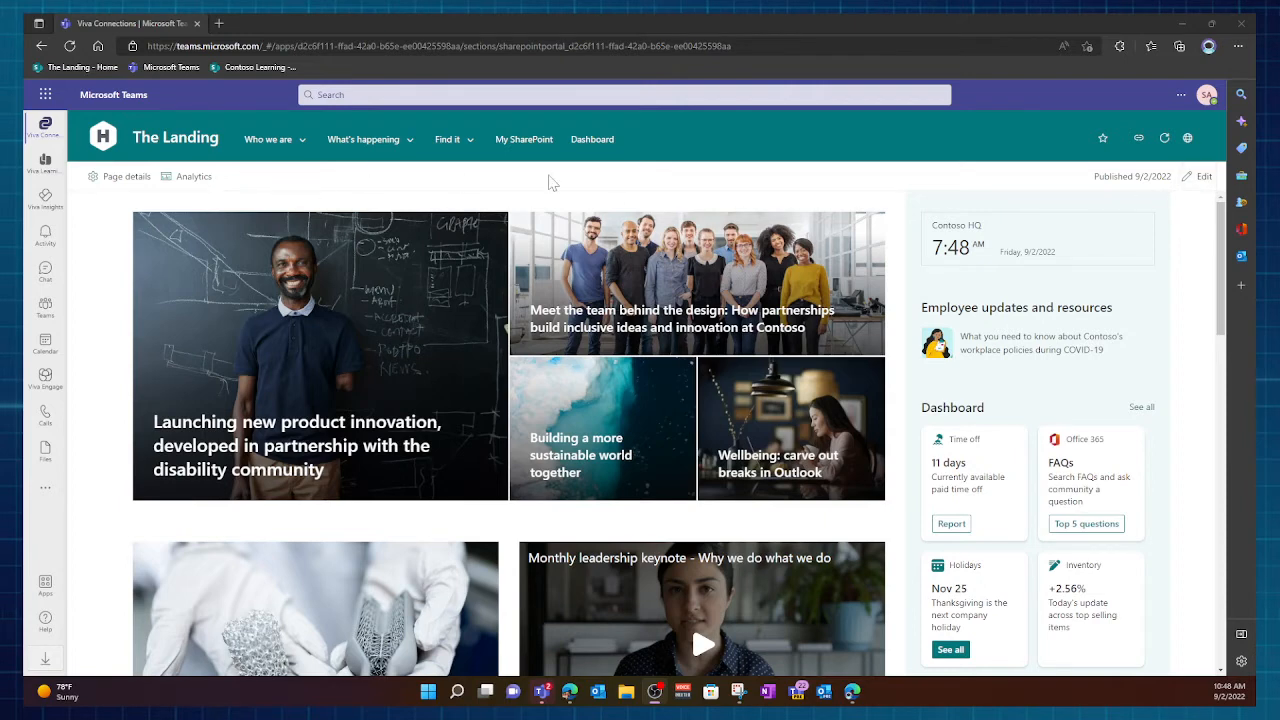
mouse_move(1204, 176)
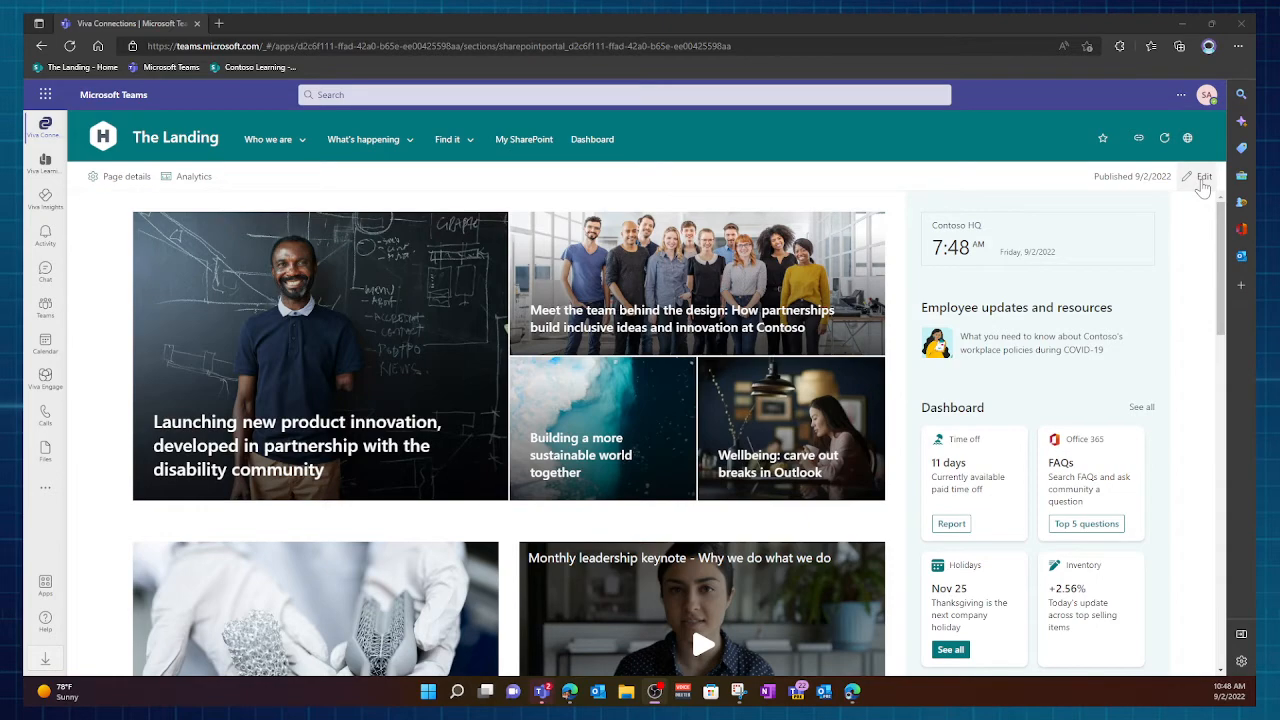
left_click(1203, 176)
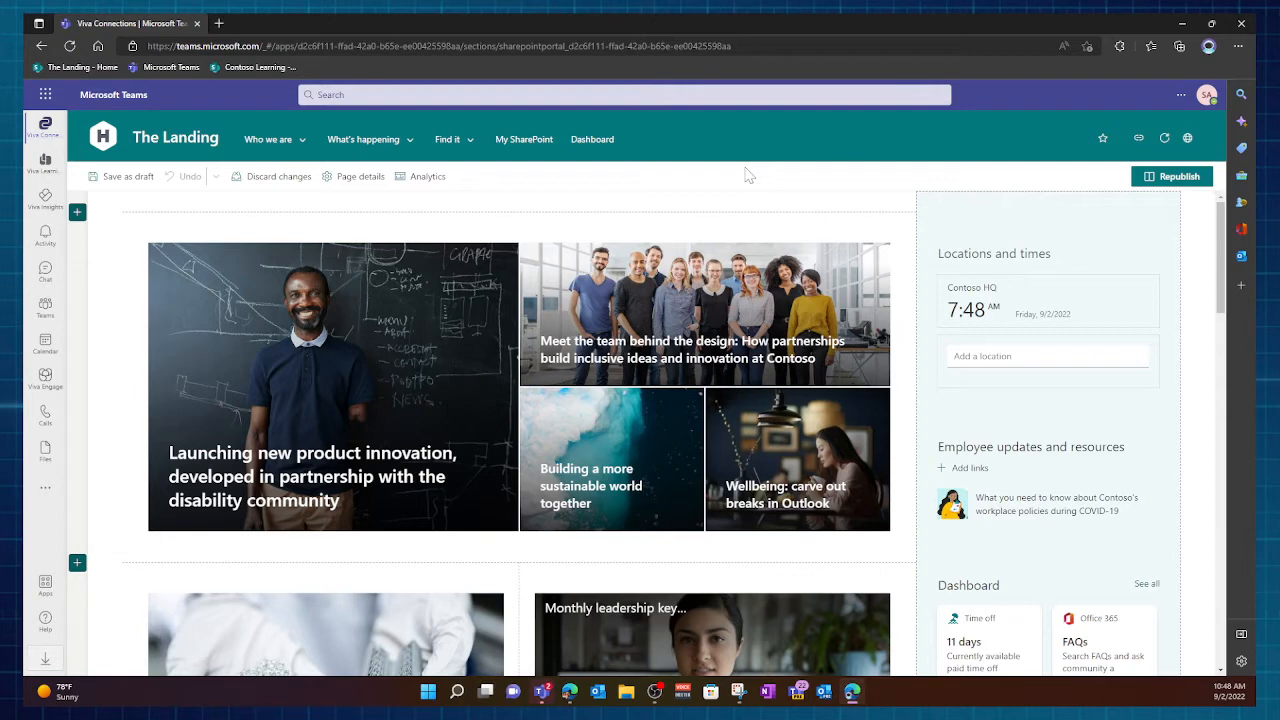
mouse_move(649, 597)
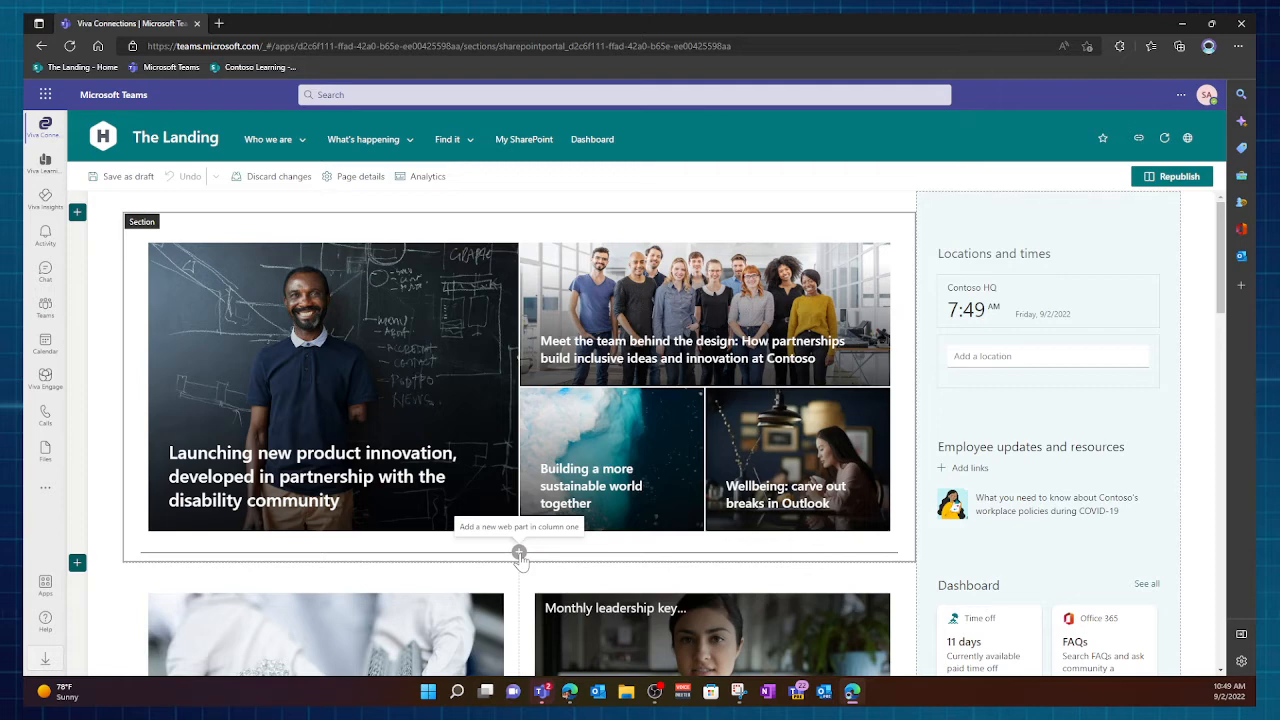
left_click(518, 555)
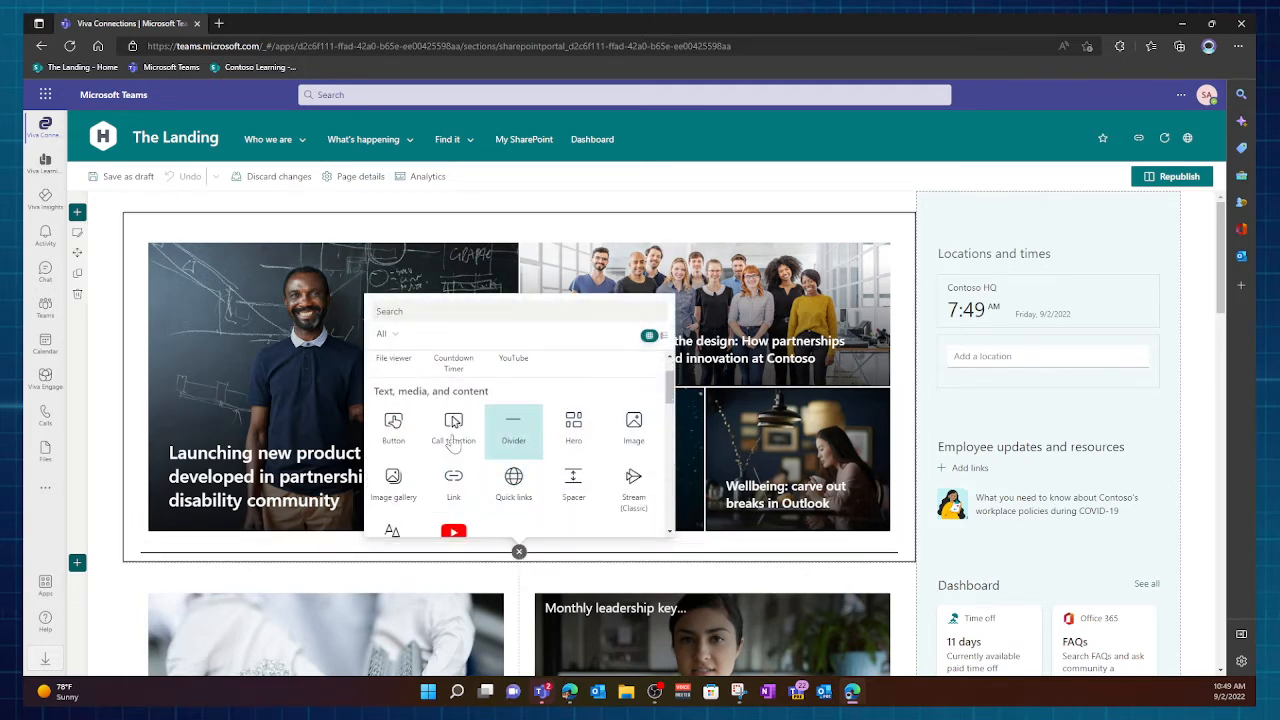
Scroll the web part gallery to Documents, lists, and libraries to find File viewer
scroll("down", 3)
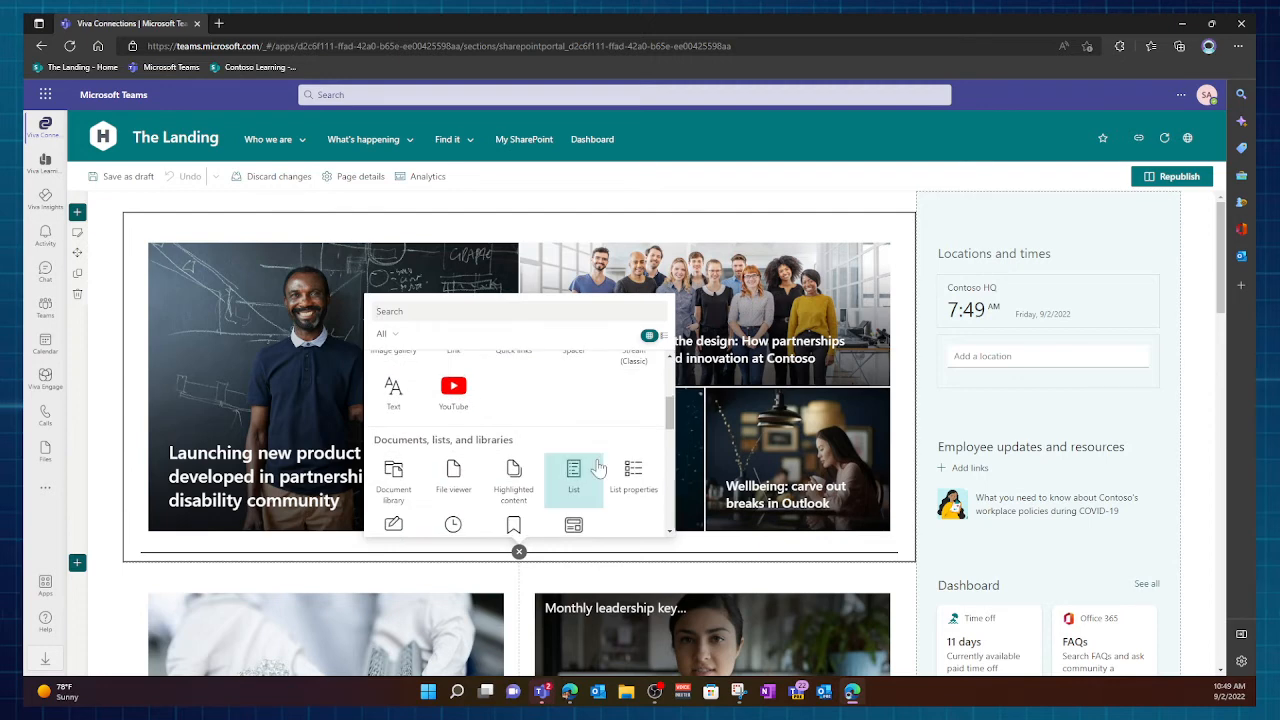
mouse_move(588, 453)
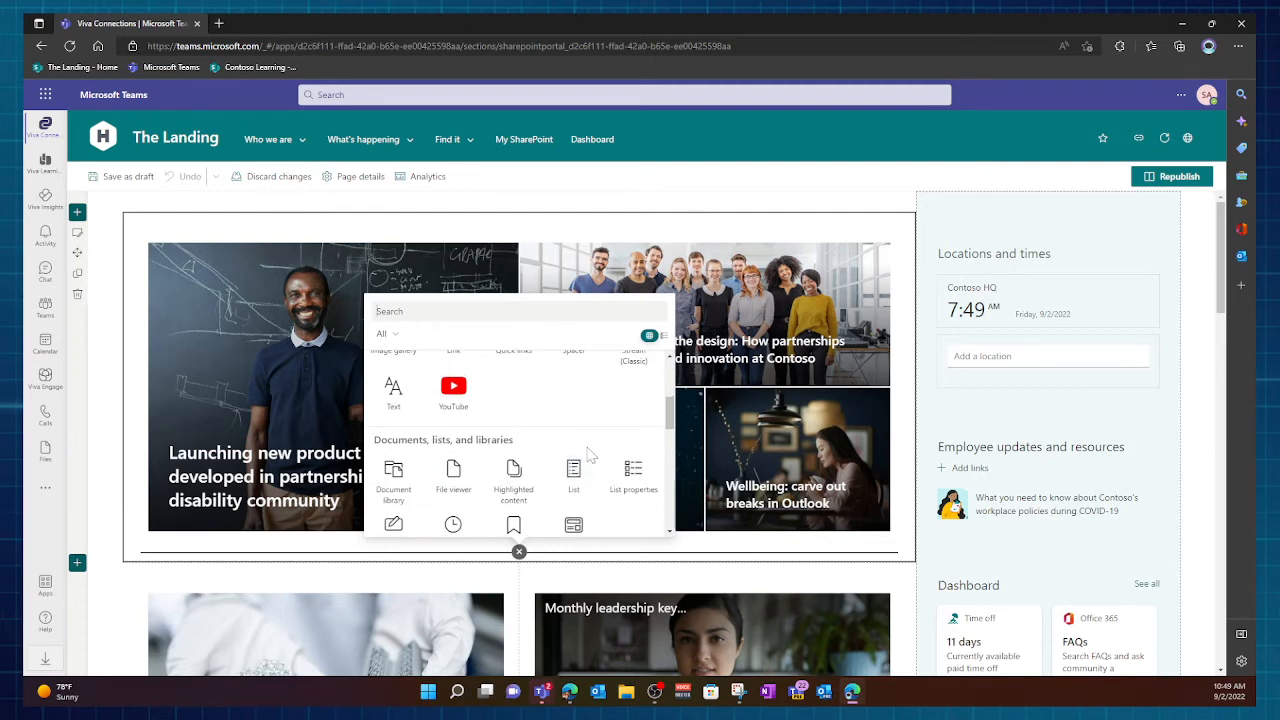
mouse_move(555, 458)
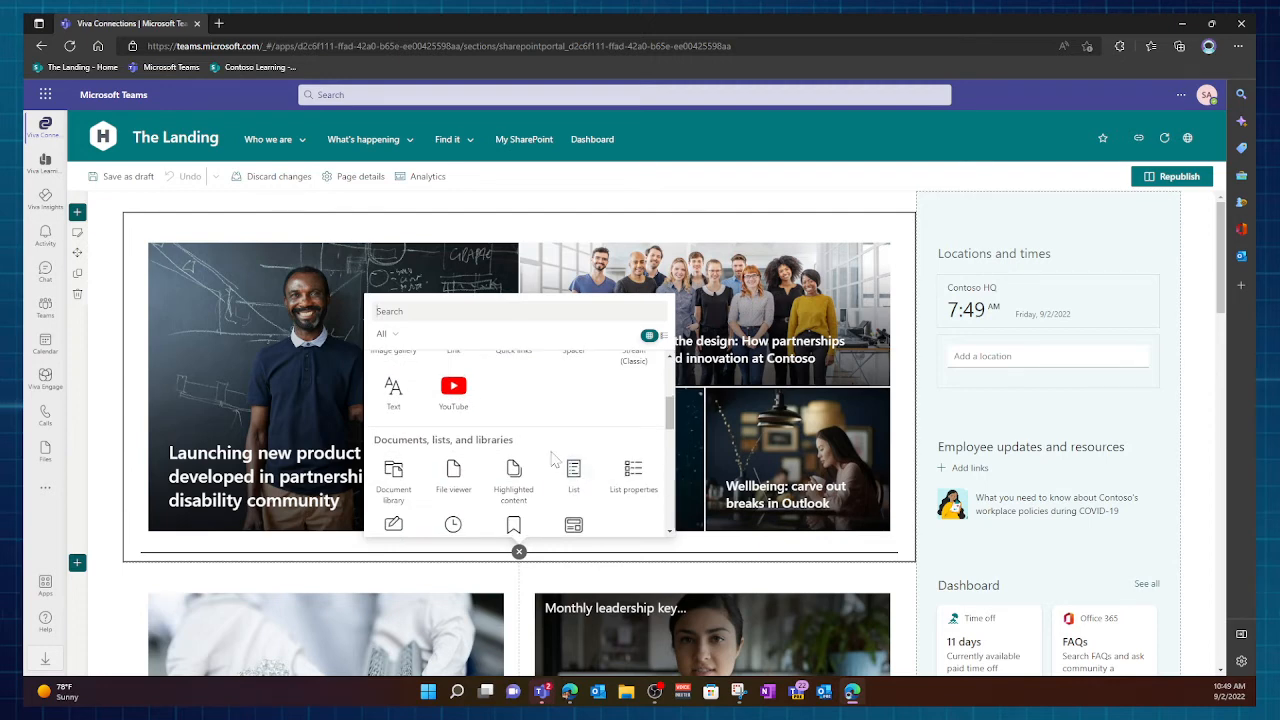
scroll("down", 3)
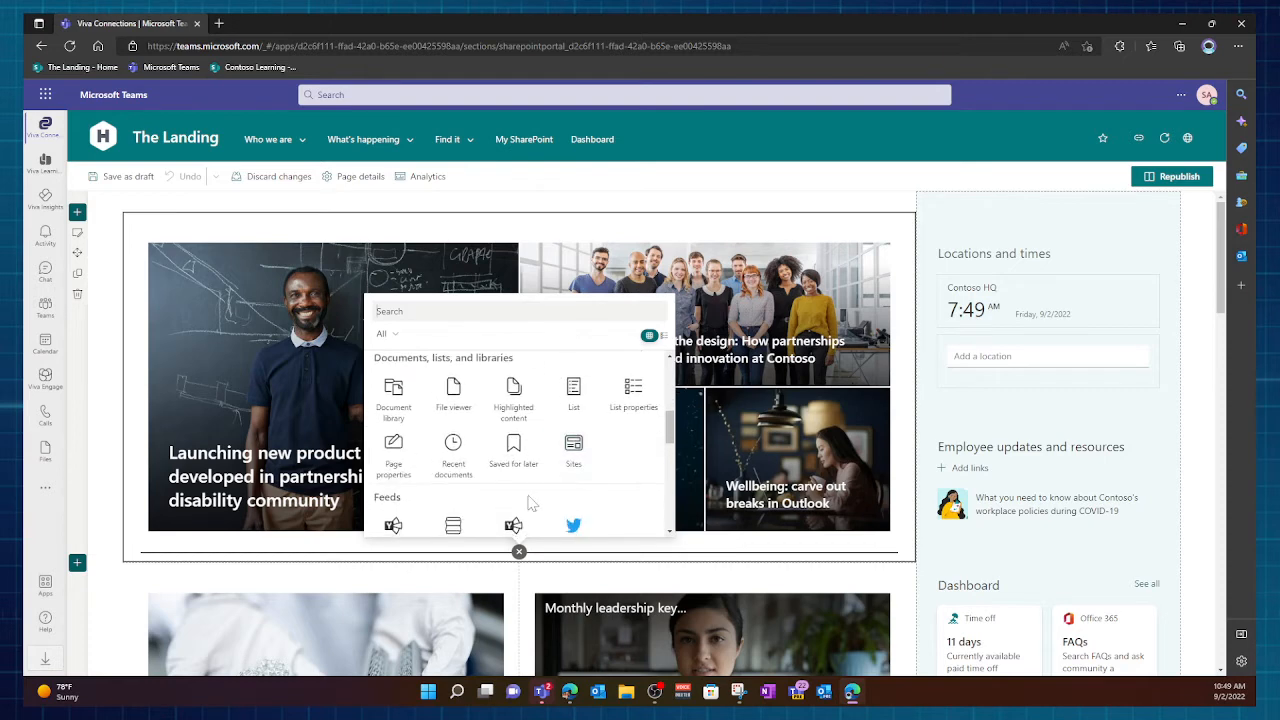
scroll("up", 3)
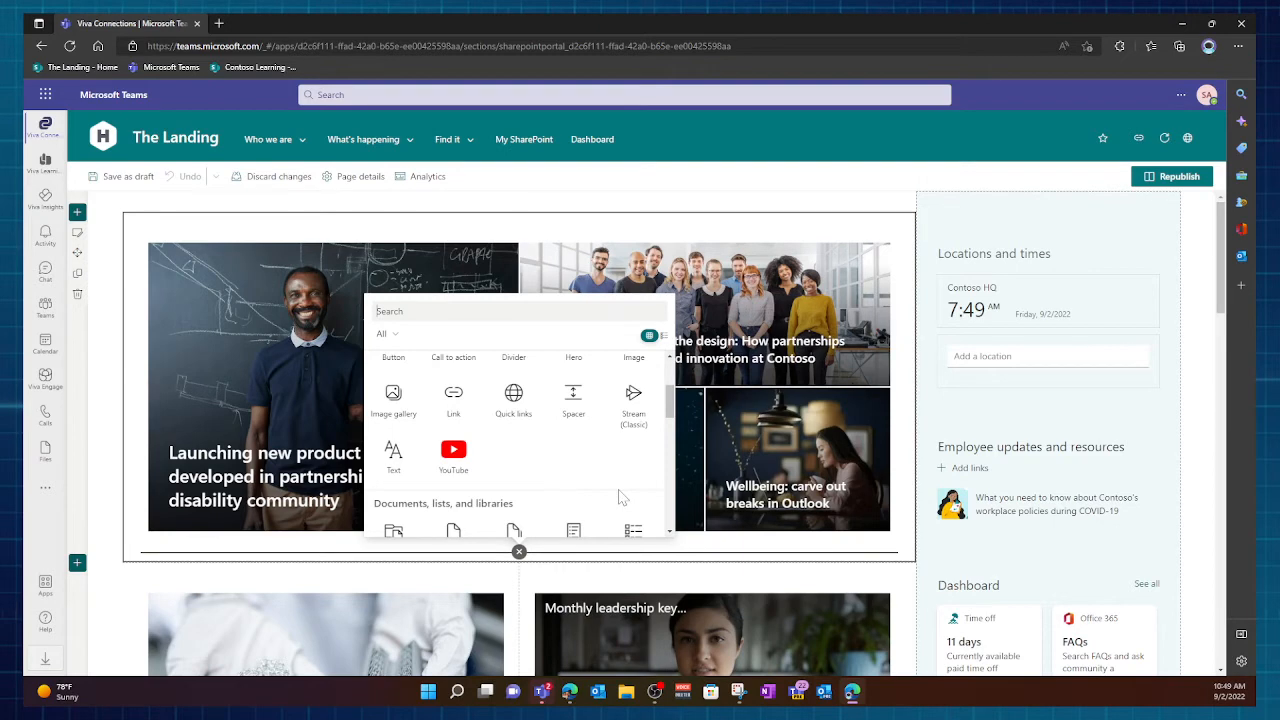
mouse_move(573, 400)
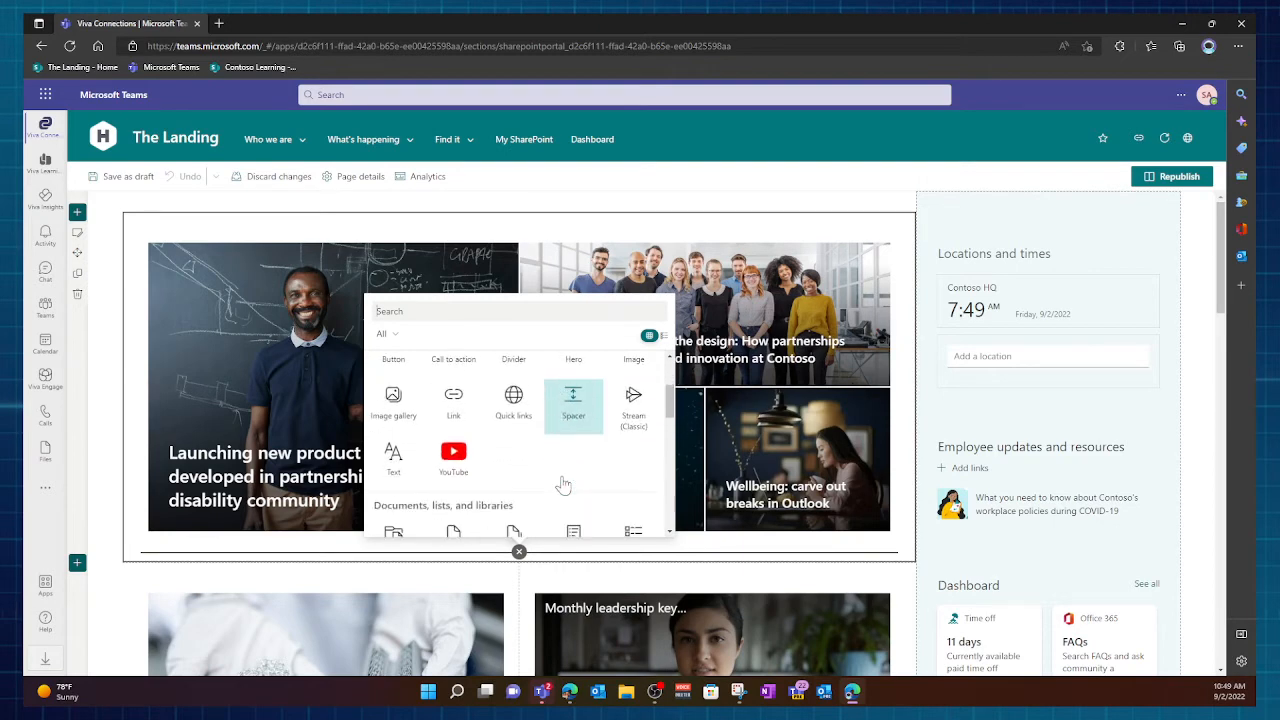
scroll("down", 3)
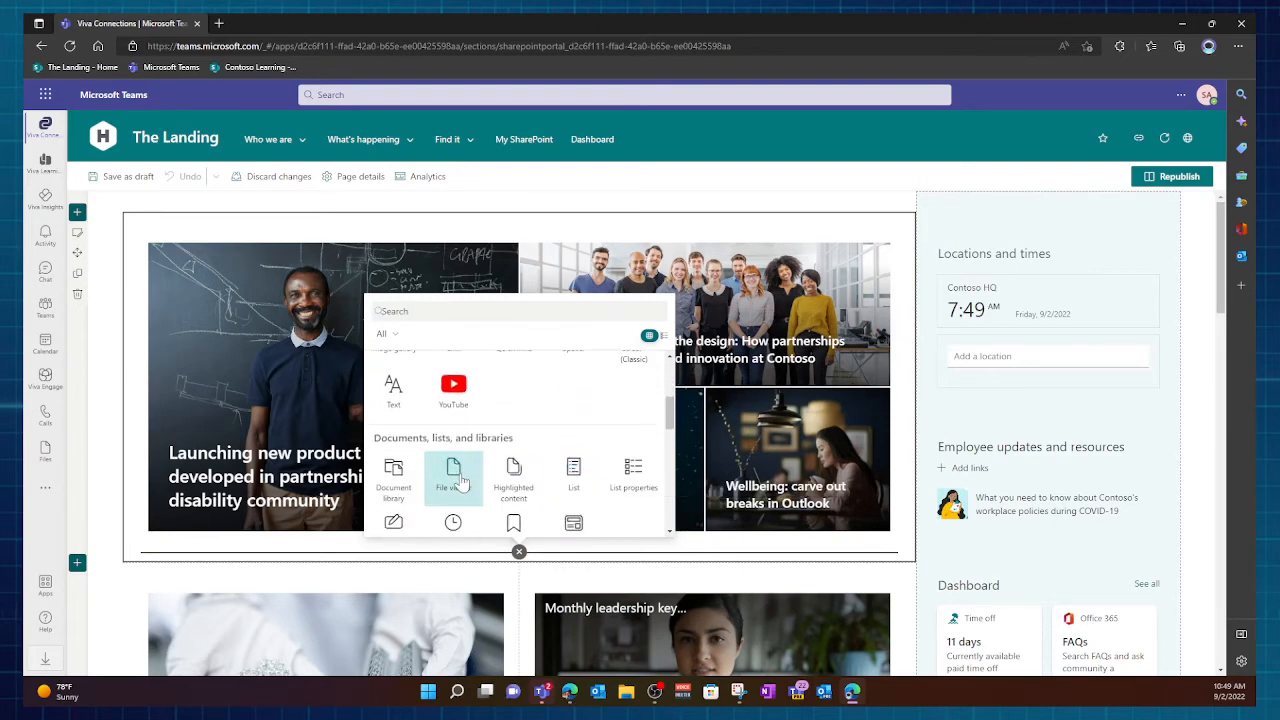
Insert a File viewer web part, opening its file picker on Recent documents
left_click(453, 477)
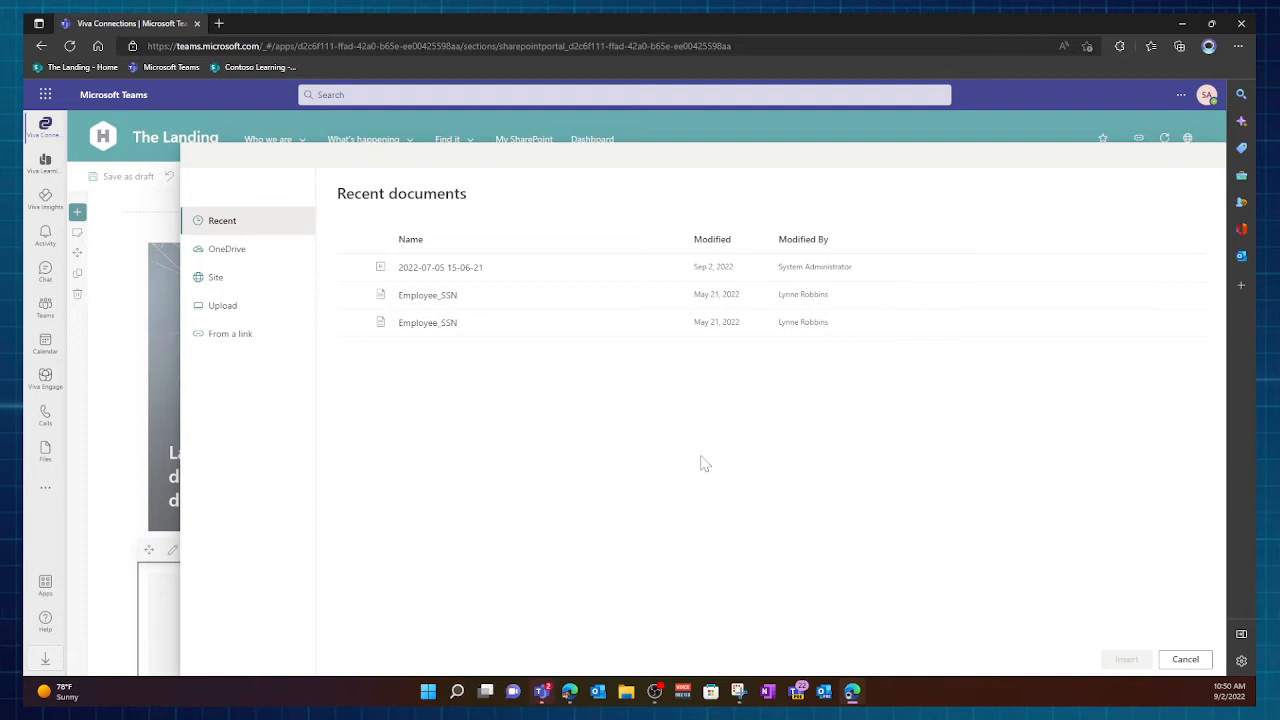
mouse_move(424, 397)
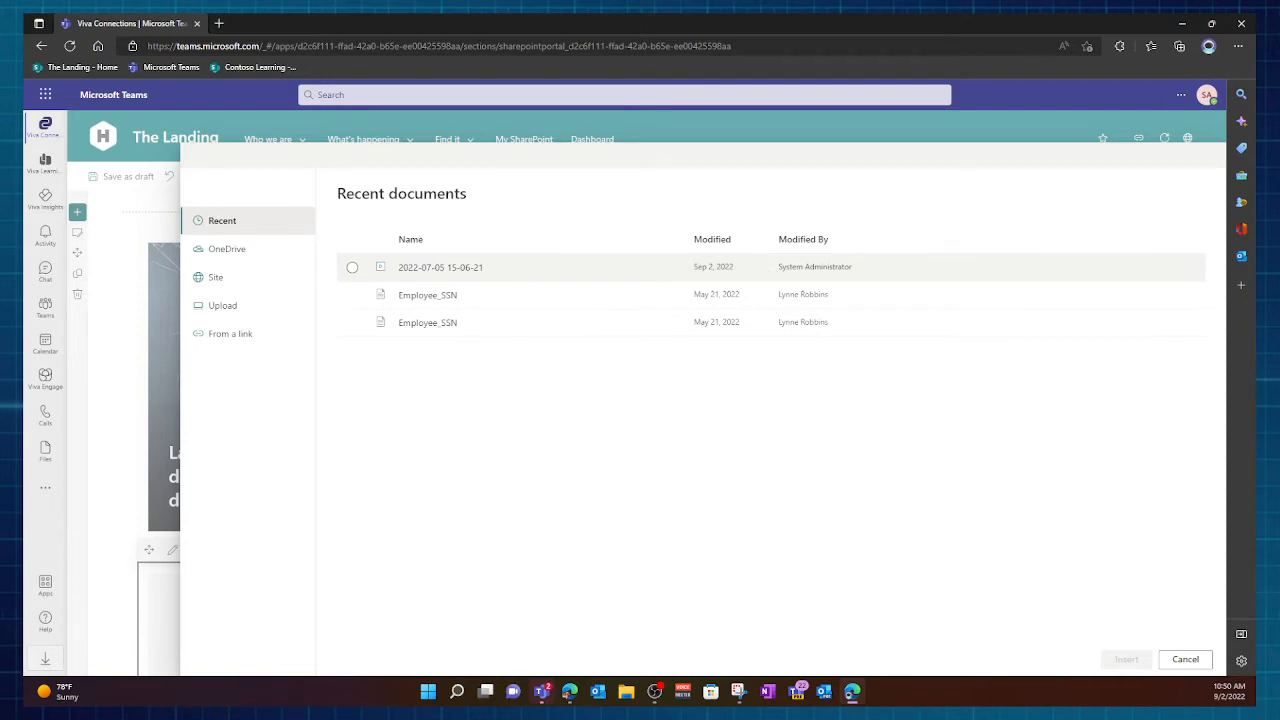
mouse_move(725, 280)
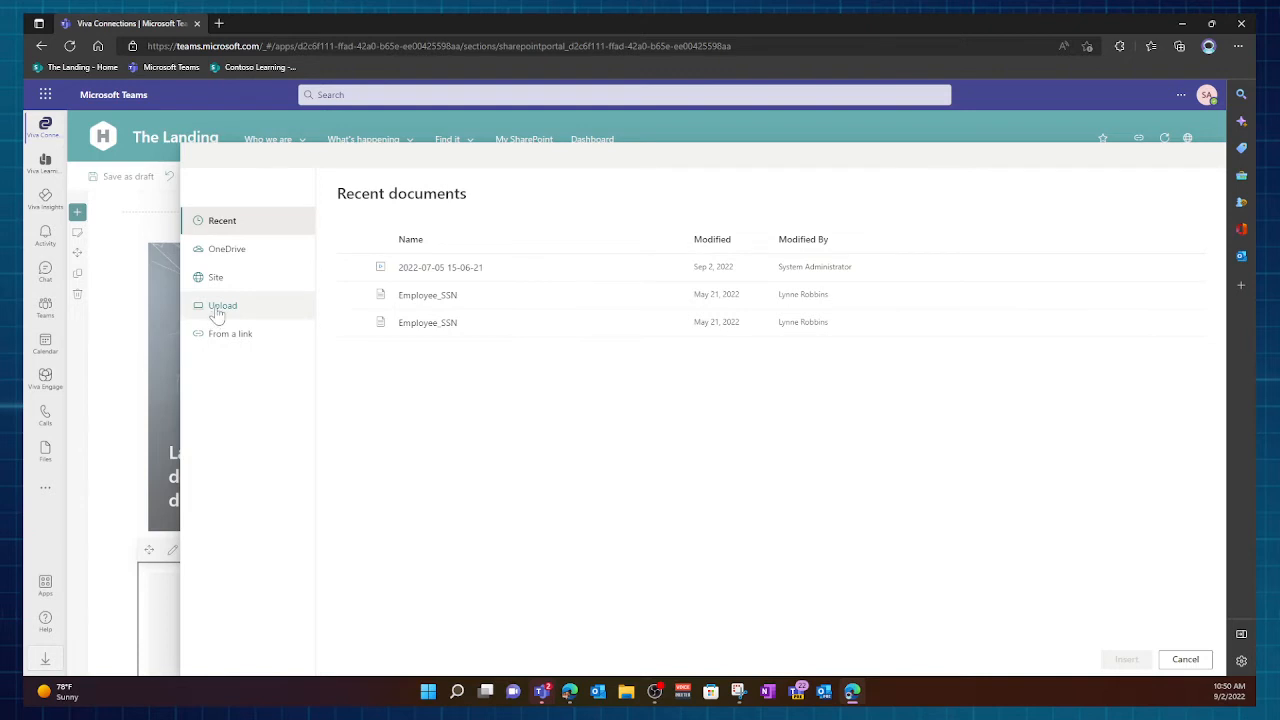
Choose Upload in the file picker, then cancel the Windows Open dialog
left_click(222, 305)
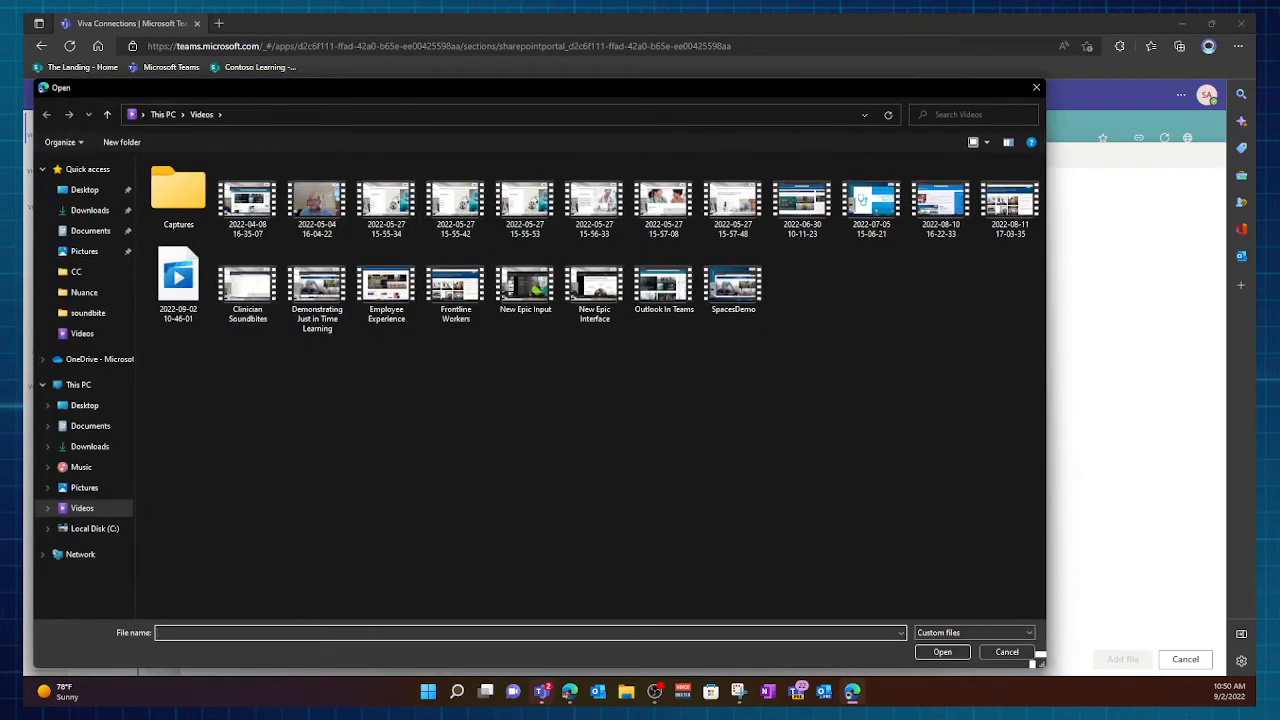
mouse_move(830, 353)
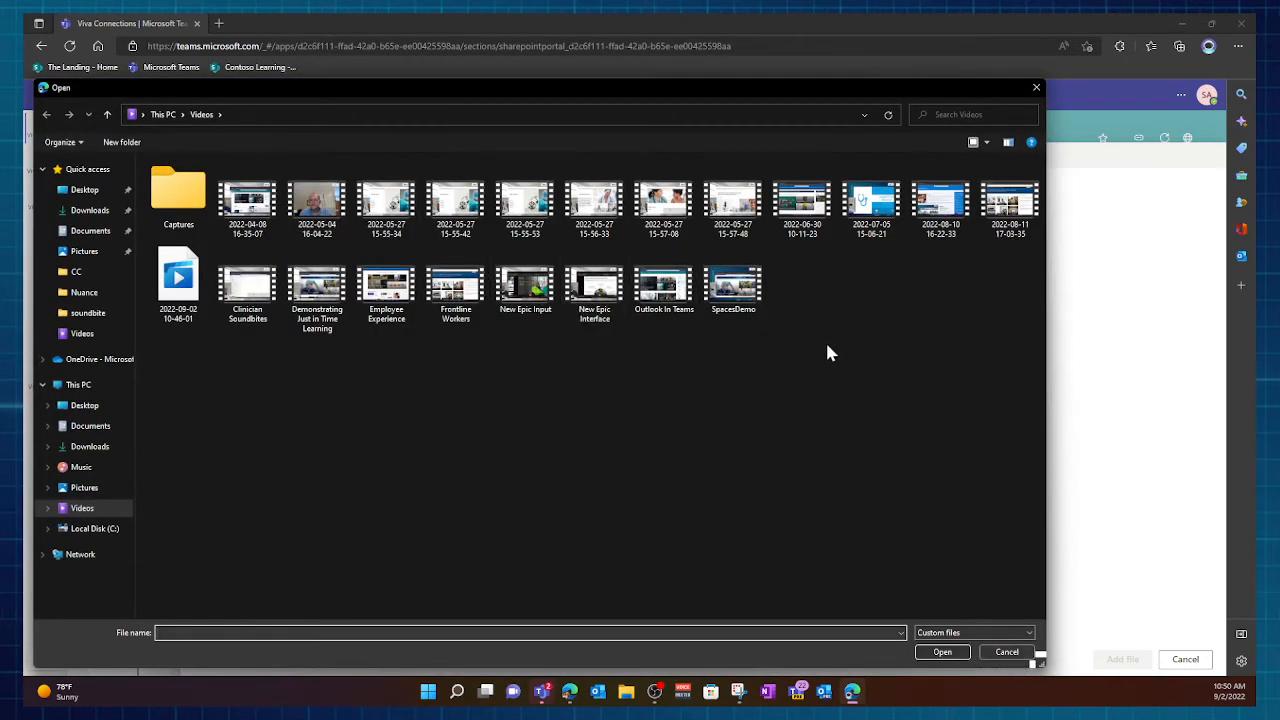
left_click(1006, 651)
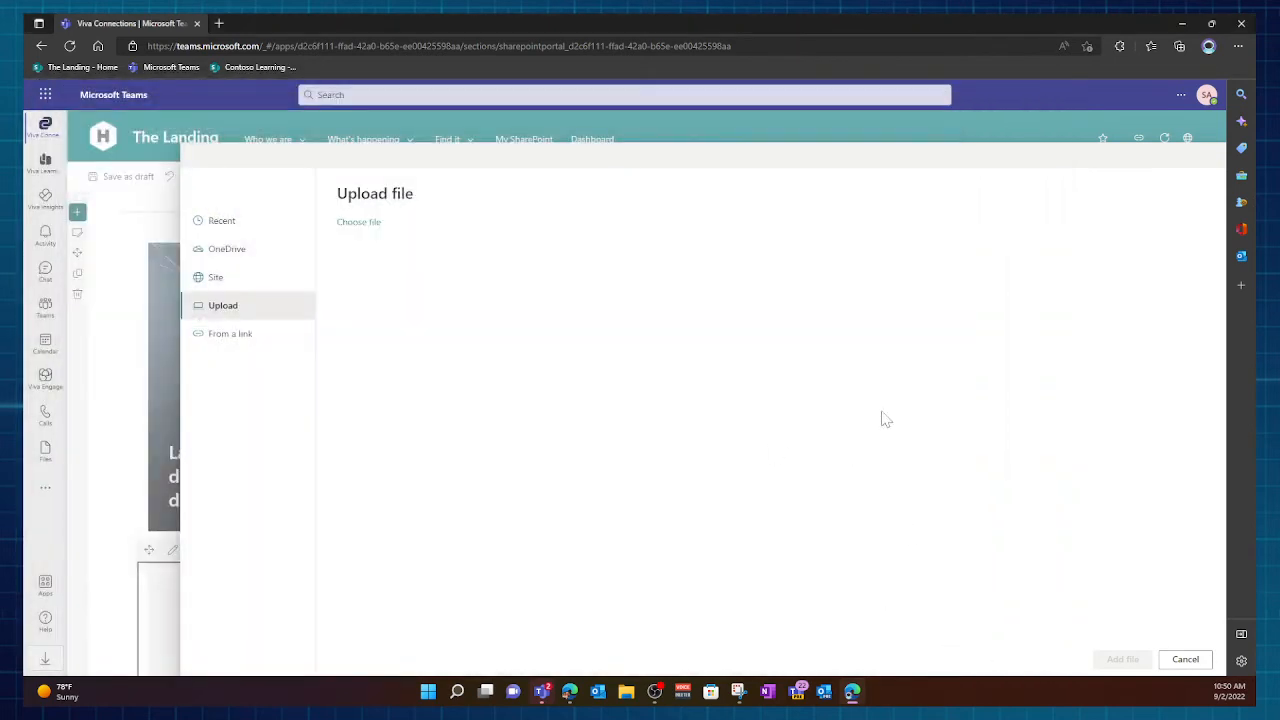
mouse_move(700, 258)
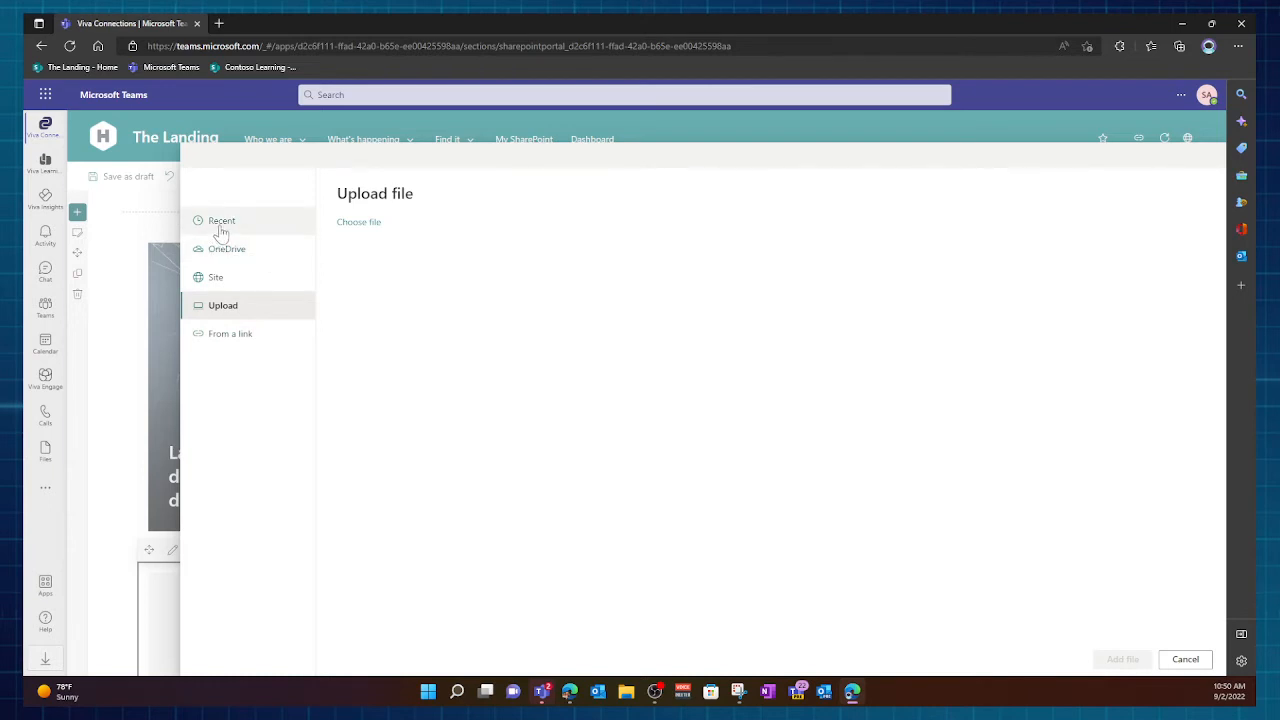
left_click(216, 277)
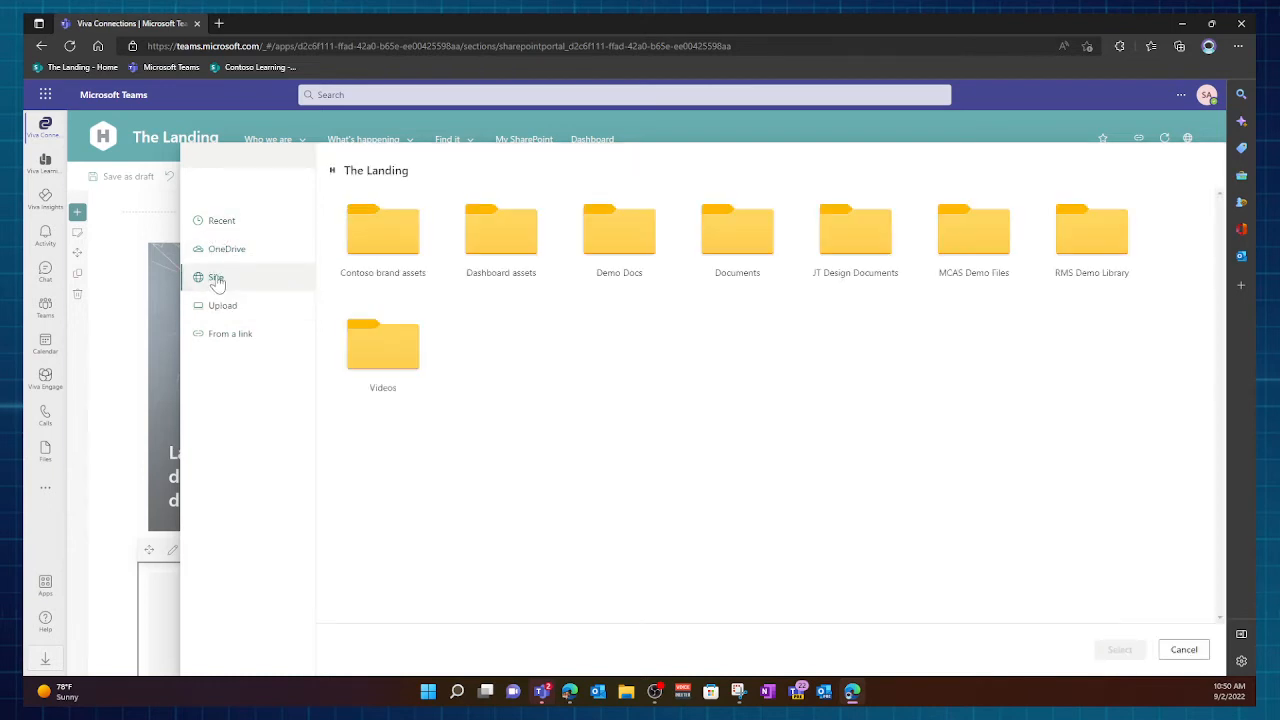
left_click(216, 277)
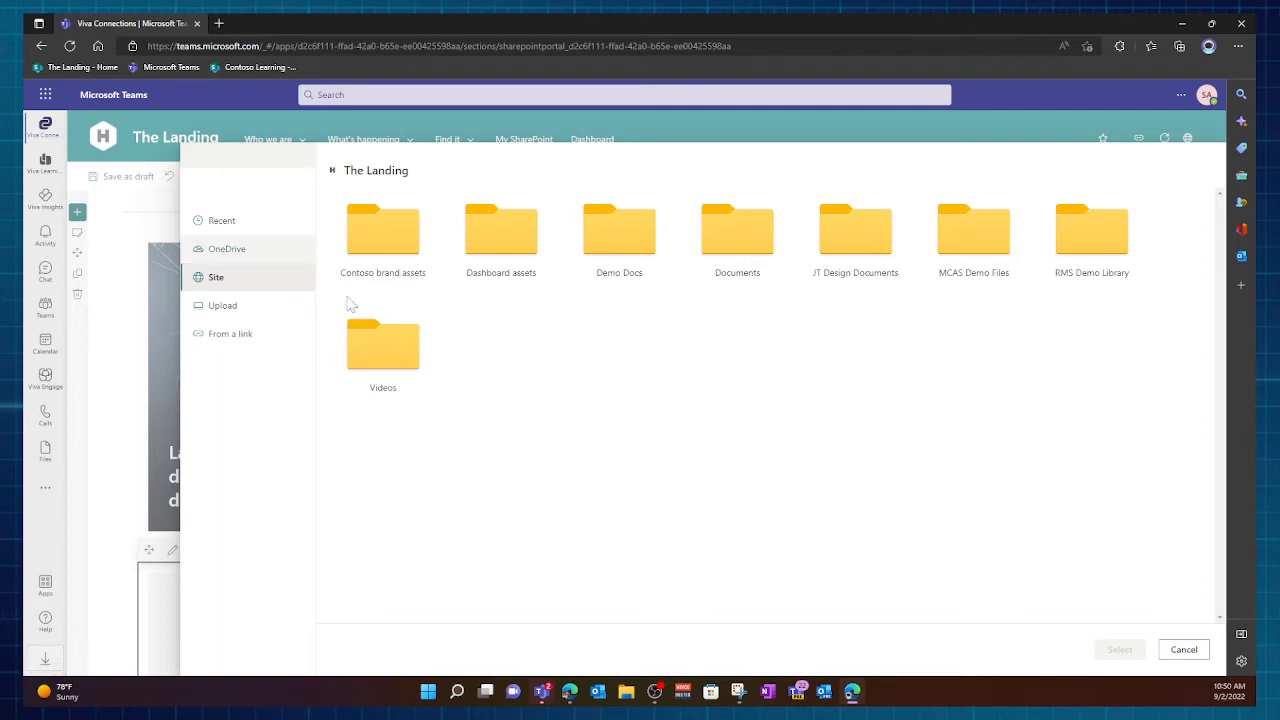
mouse_move(500, 331)
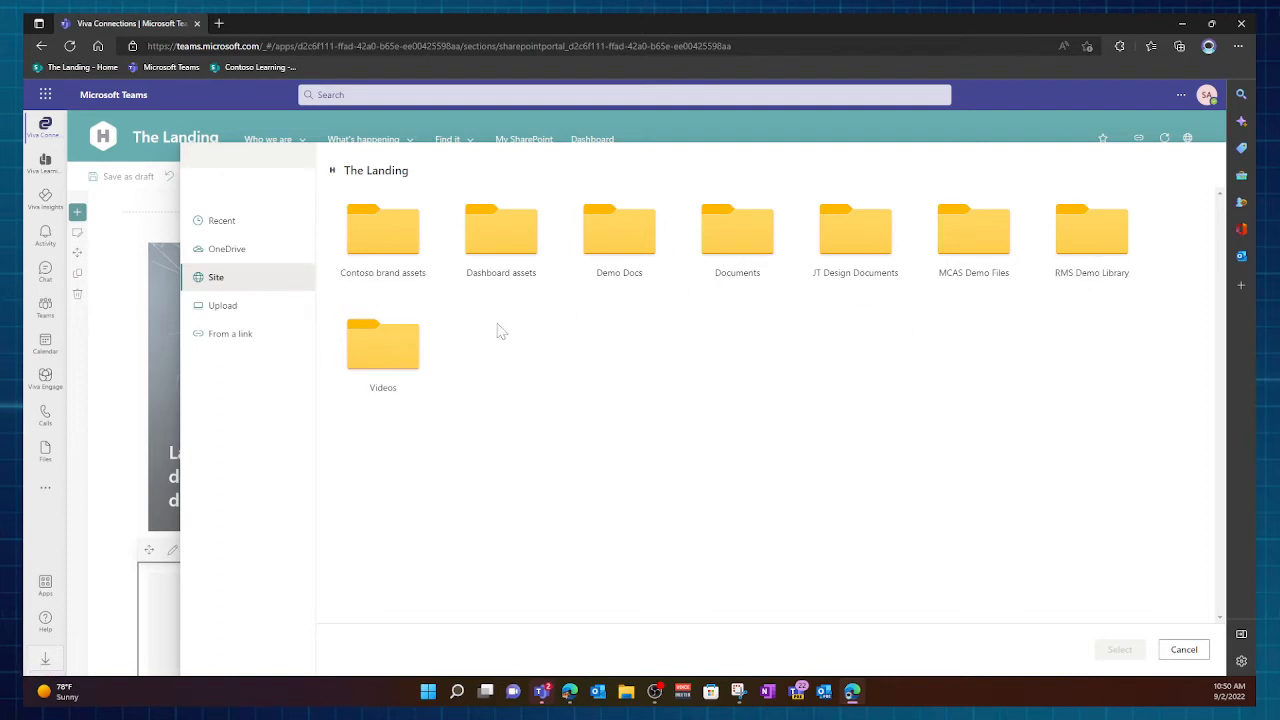
double_click(383, 344)
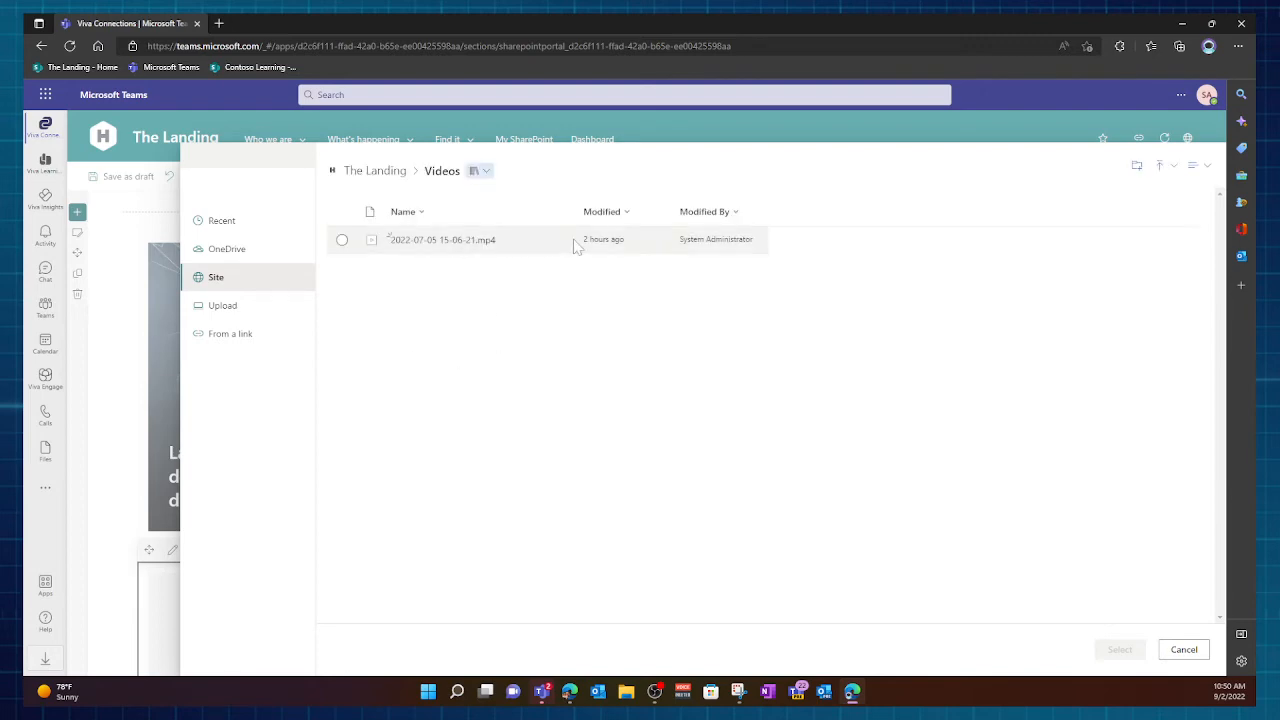
left_click(342, 240)
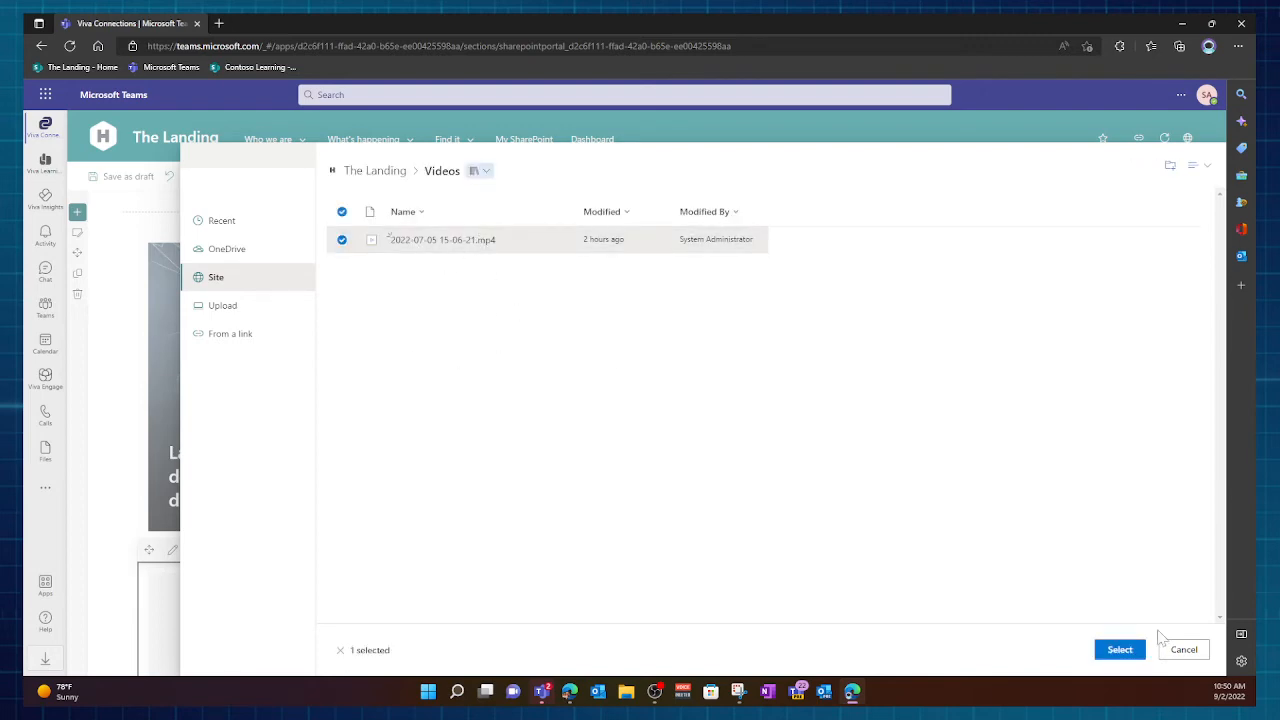
left_click(1119, 649)
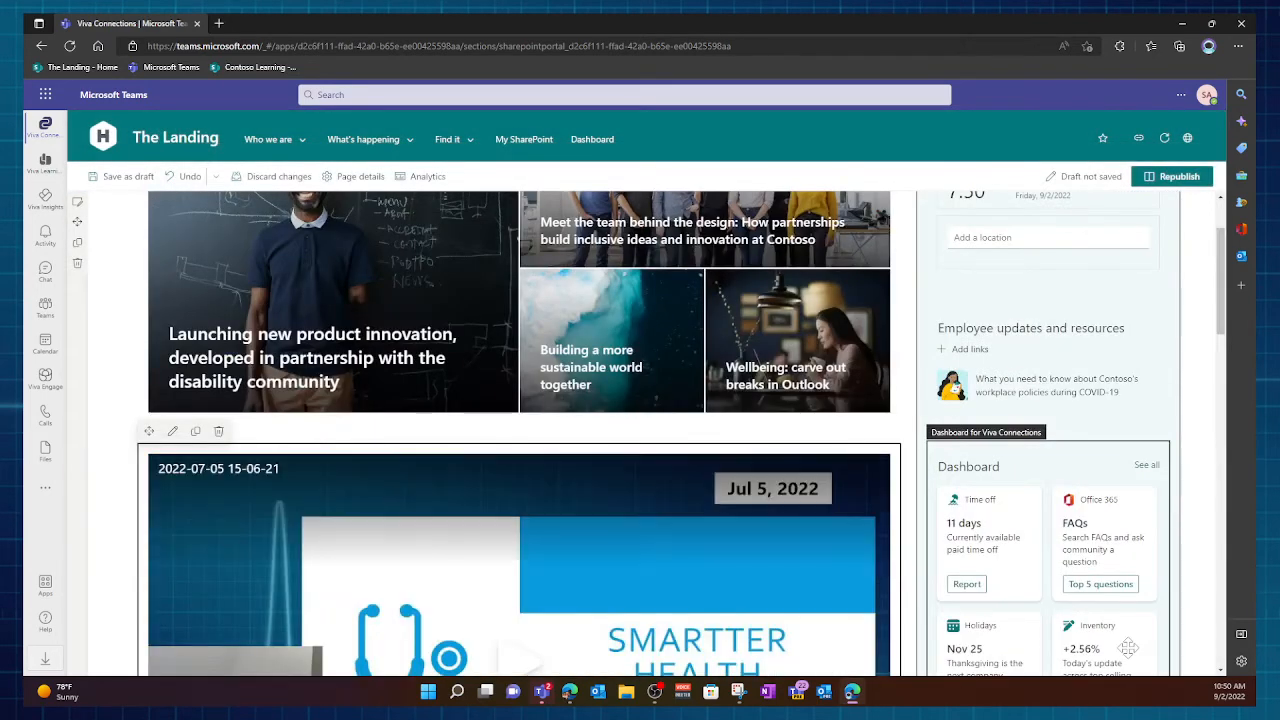
mouse_move(201, 480)
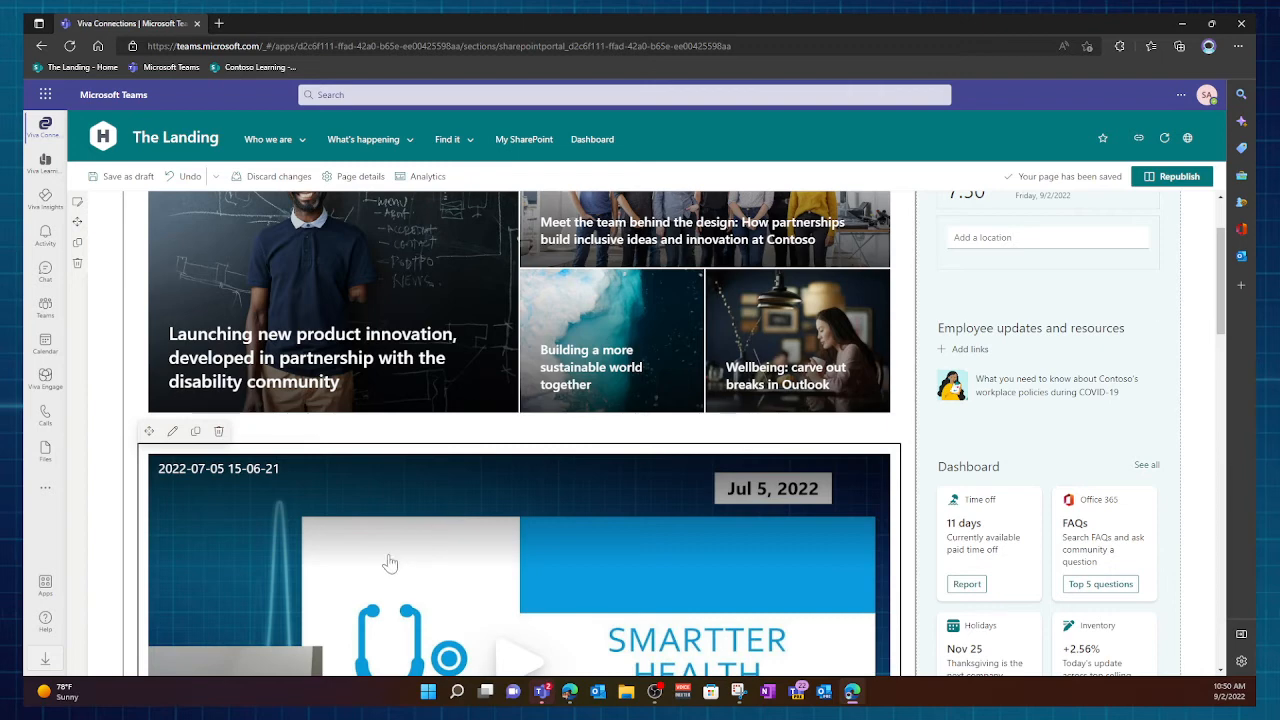
mouse_move(148, 431)
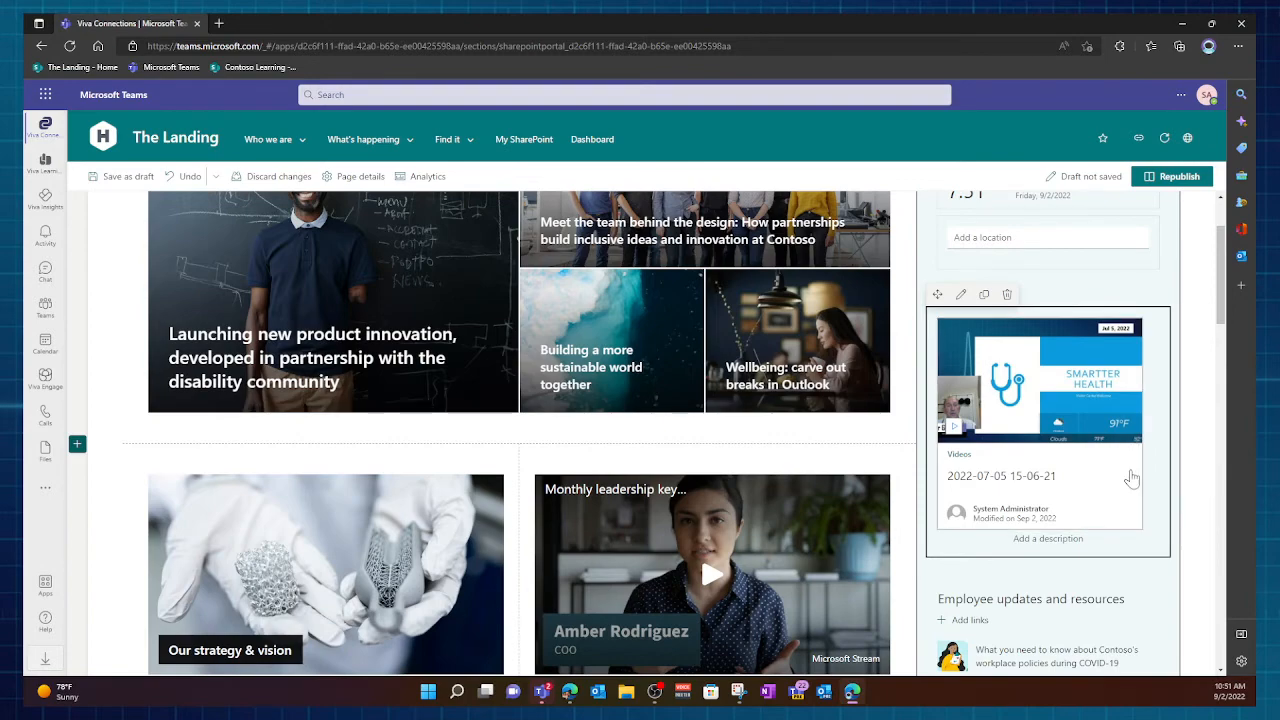
Republish the Landing page with the new video viewer in its side column
left_click(1171, 176)
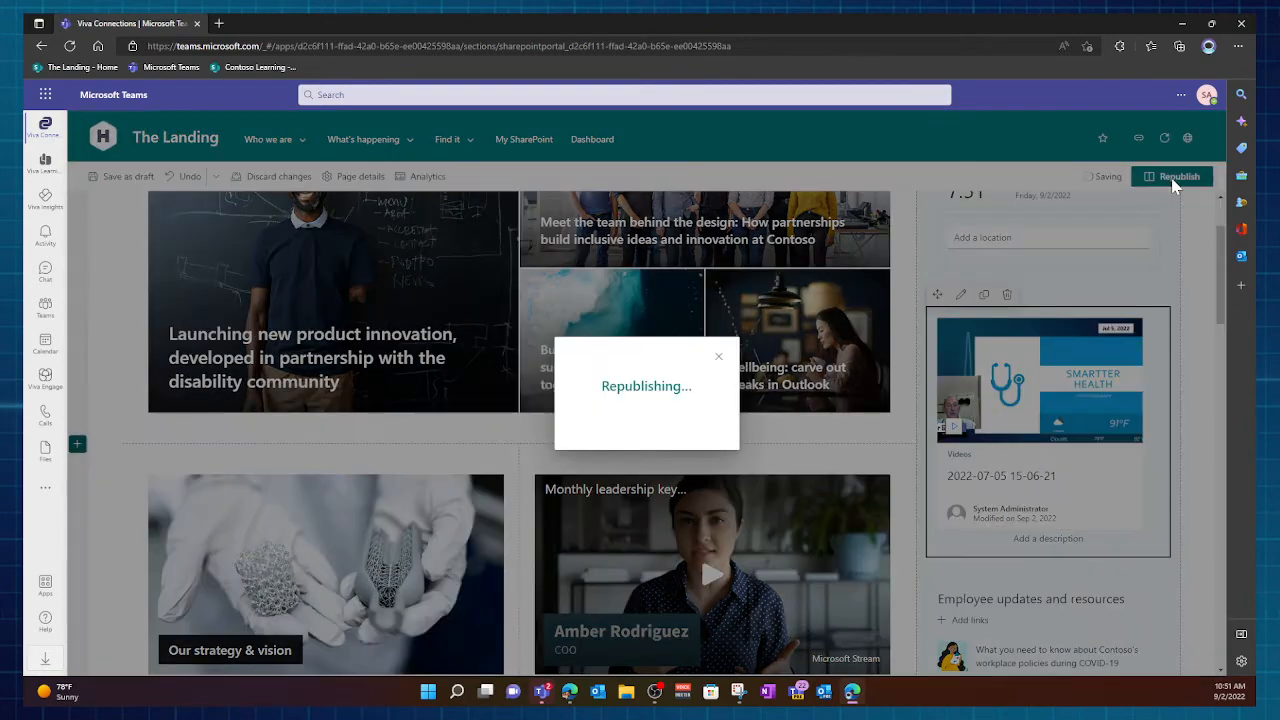
left_click(1172, 176)
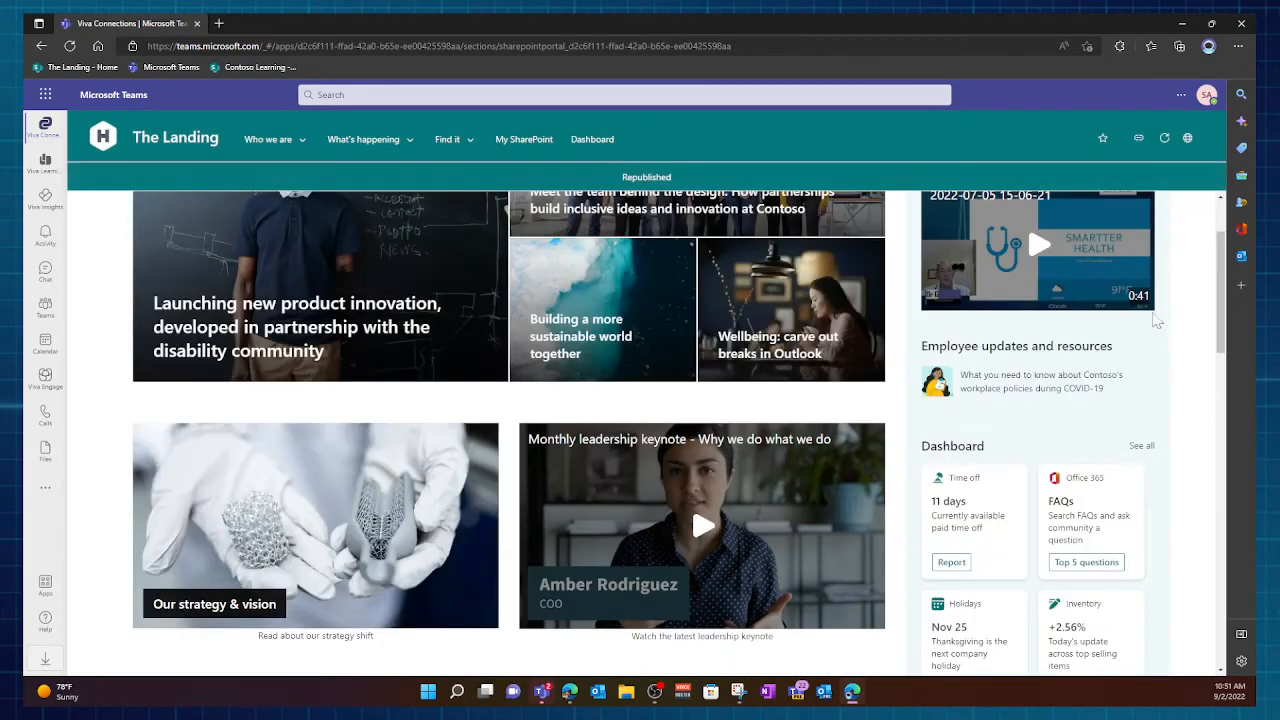
left_click(268, 139)
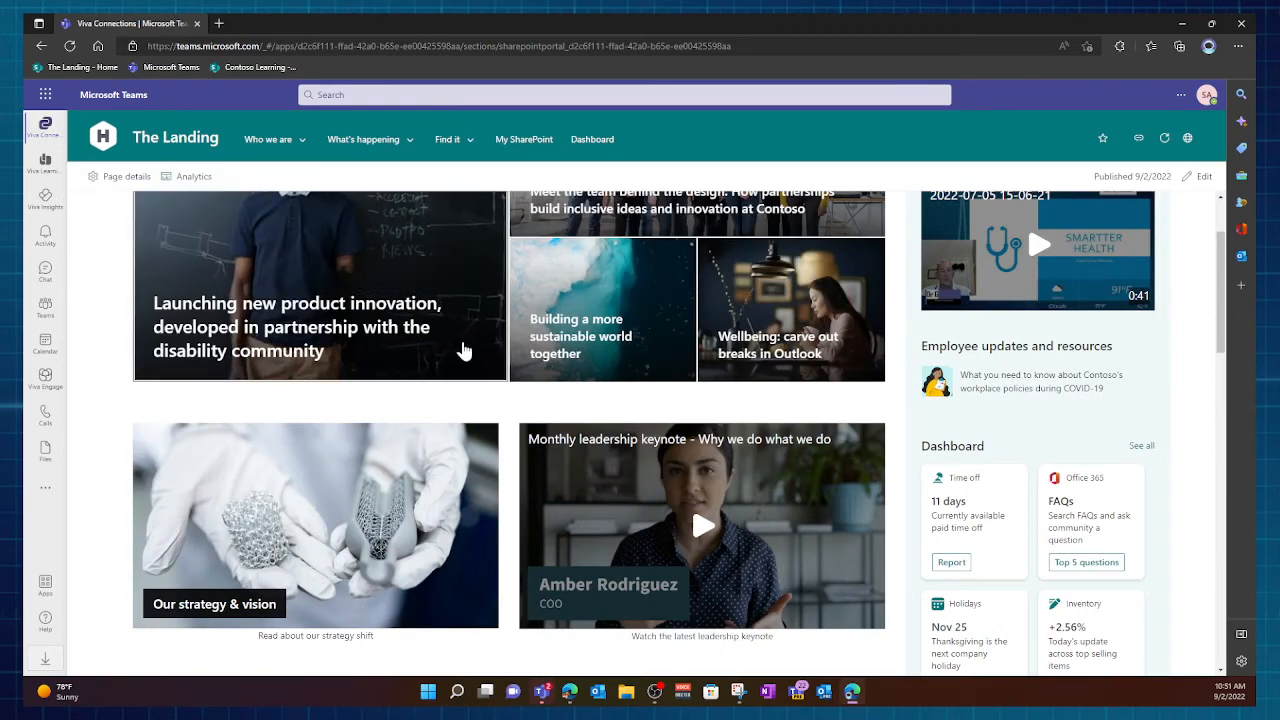
mouse_move(710, 345)
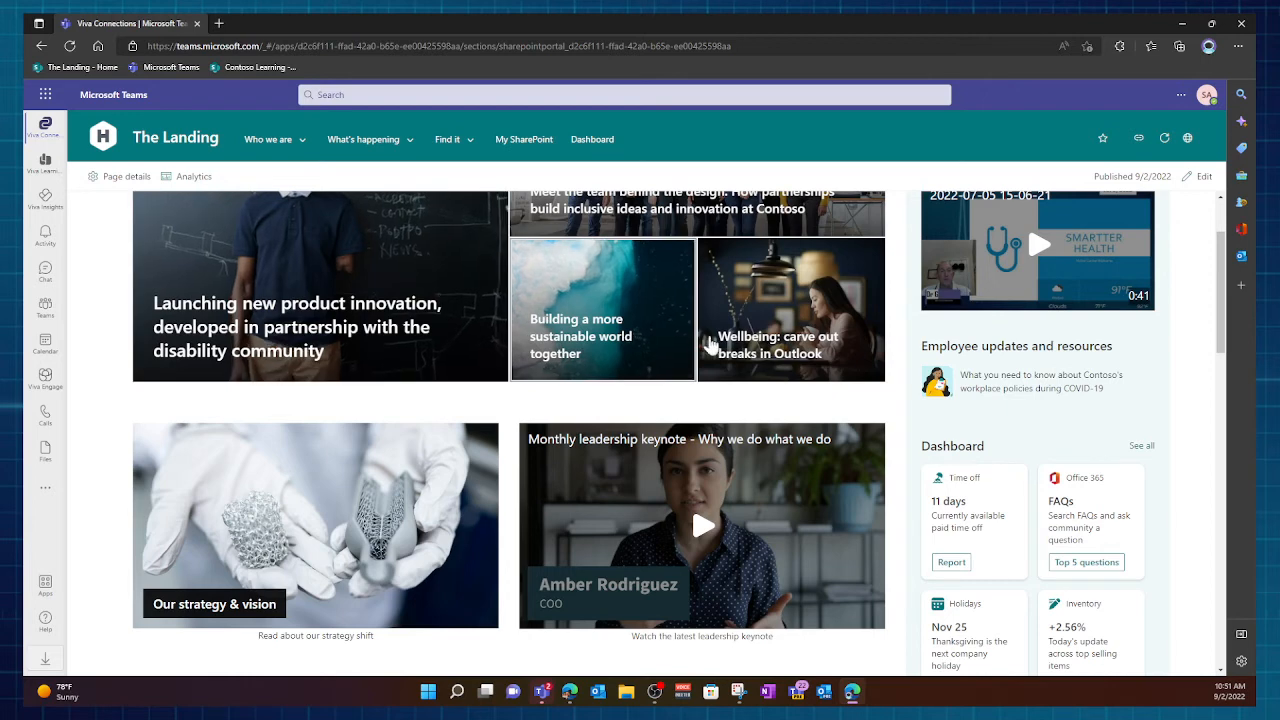
scroll("up", 3)
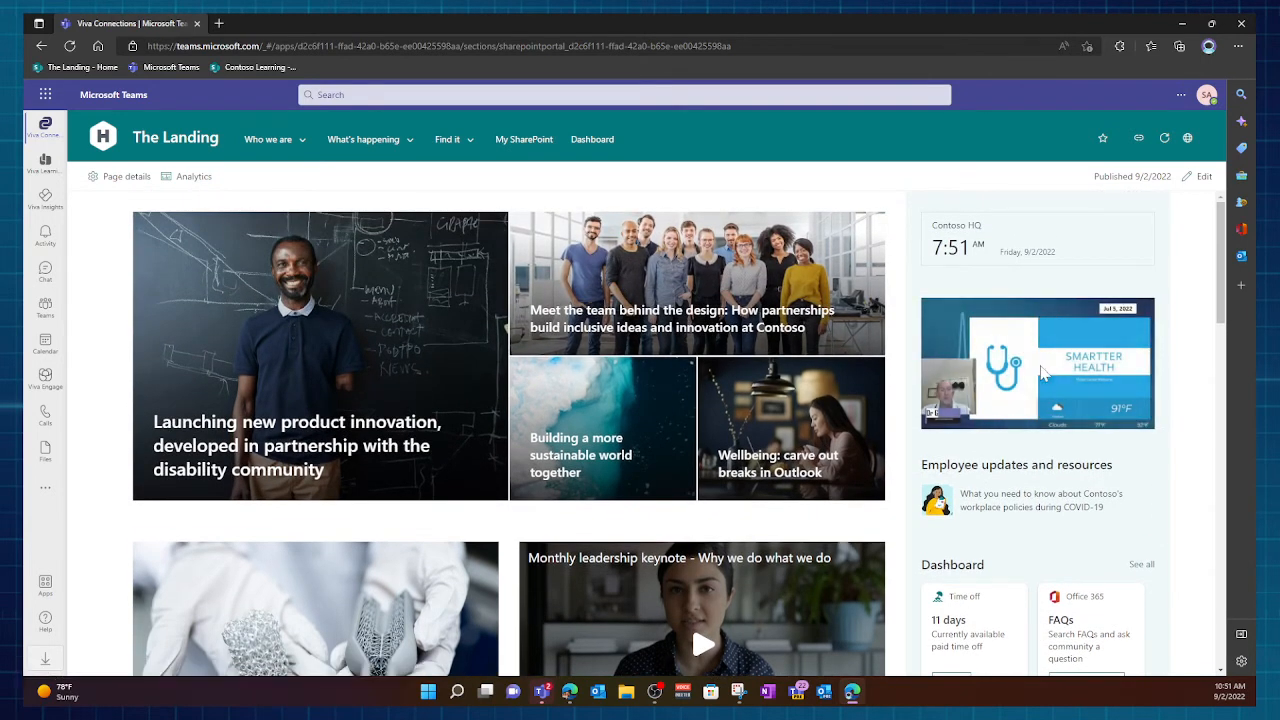
Load the right-column video on the published Landing page to show its player controls
left_click(1037, 363)
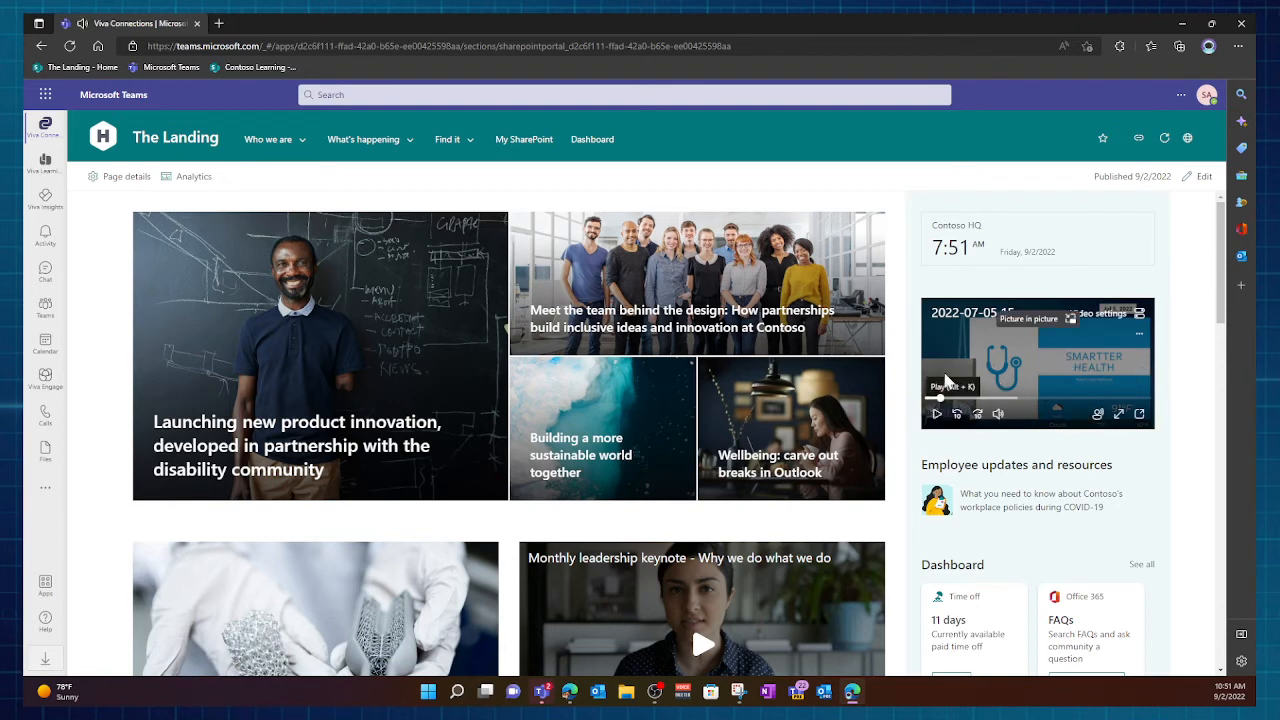
mouse_move(1140, 320)
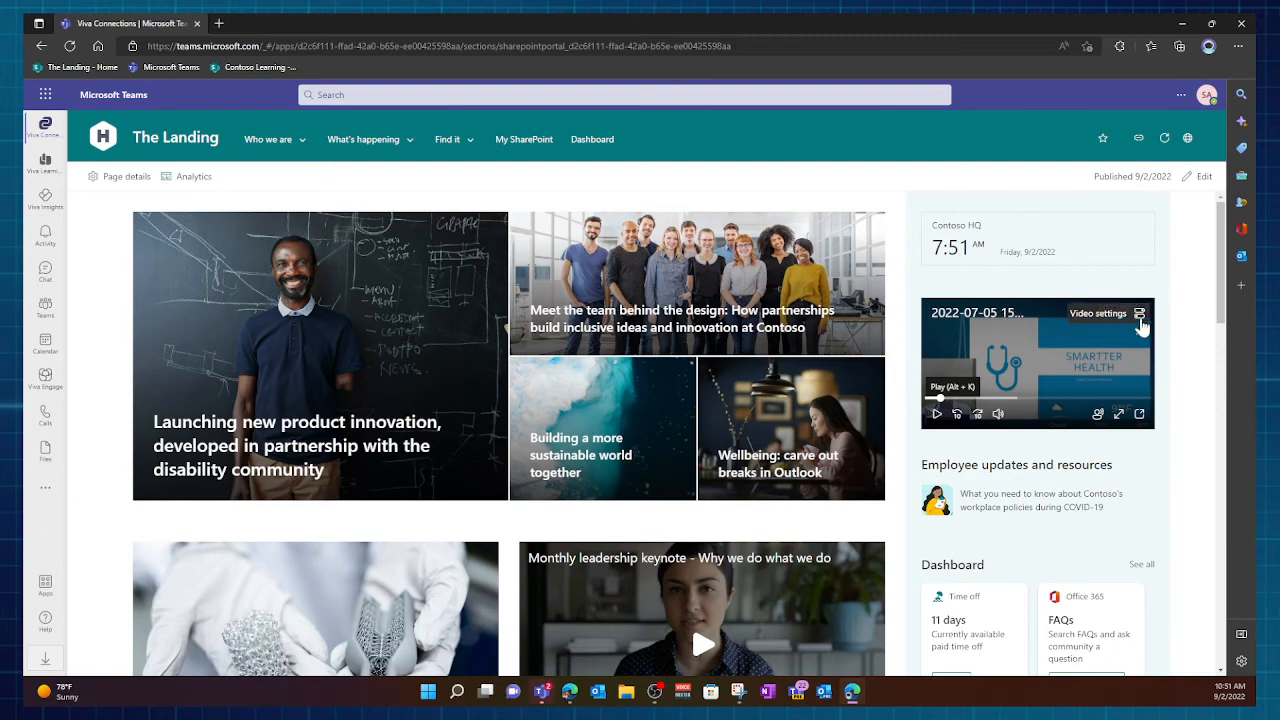
mouse_move(1119, 414)
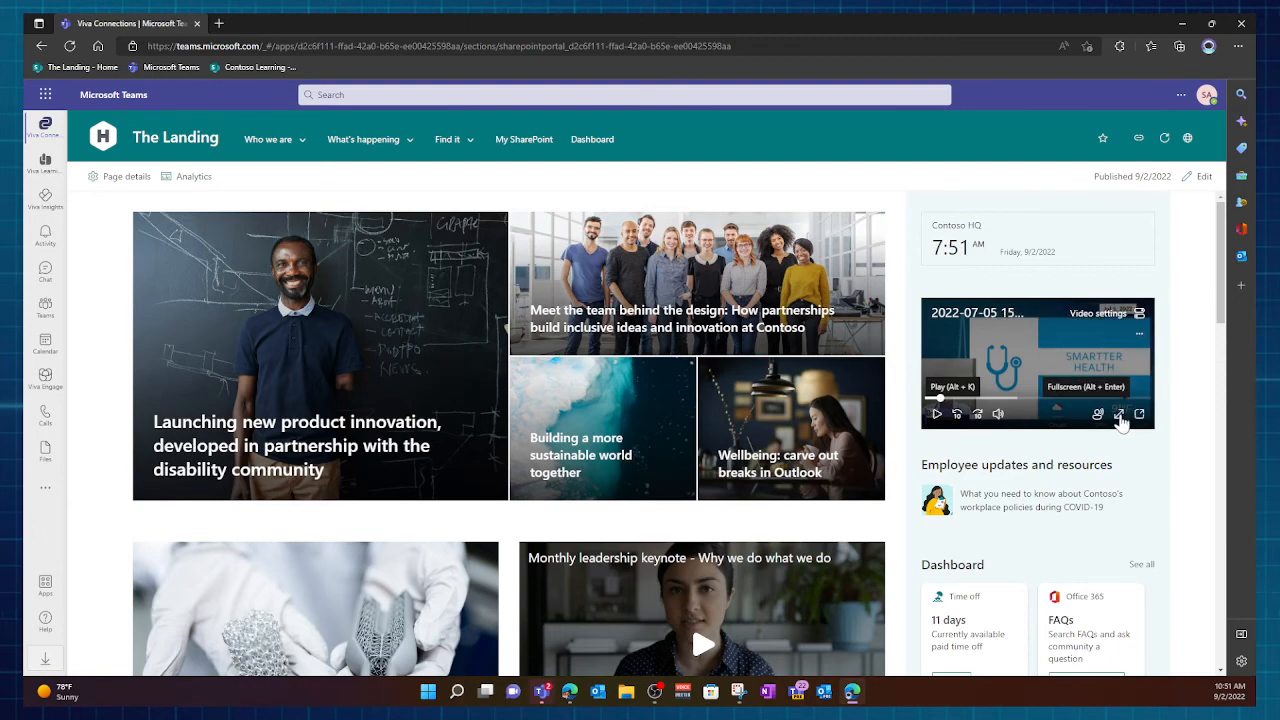
left_click(1119, 413)
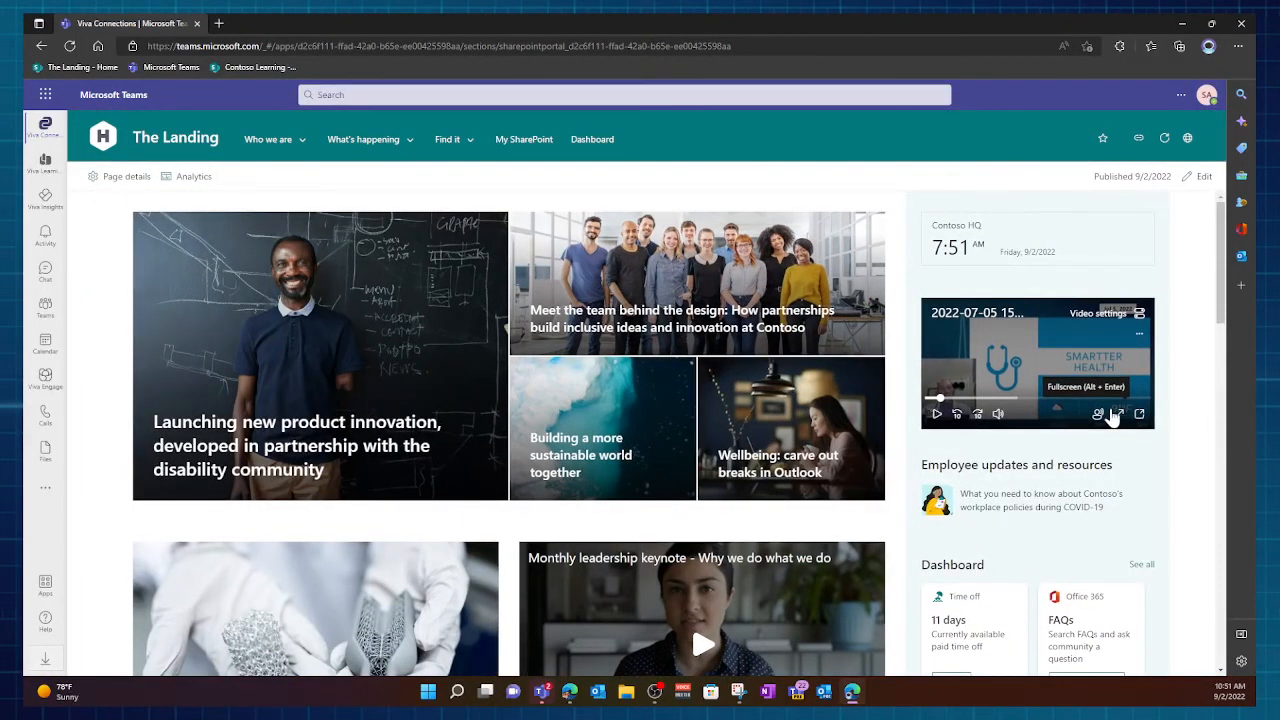
mouse_move(1060, 425)
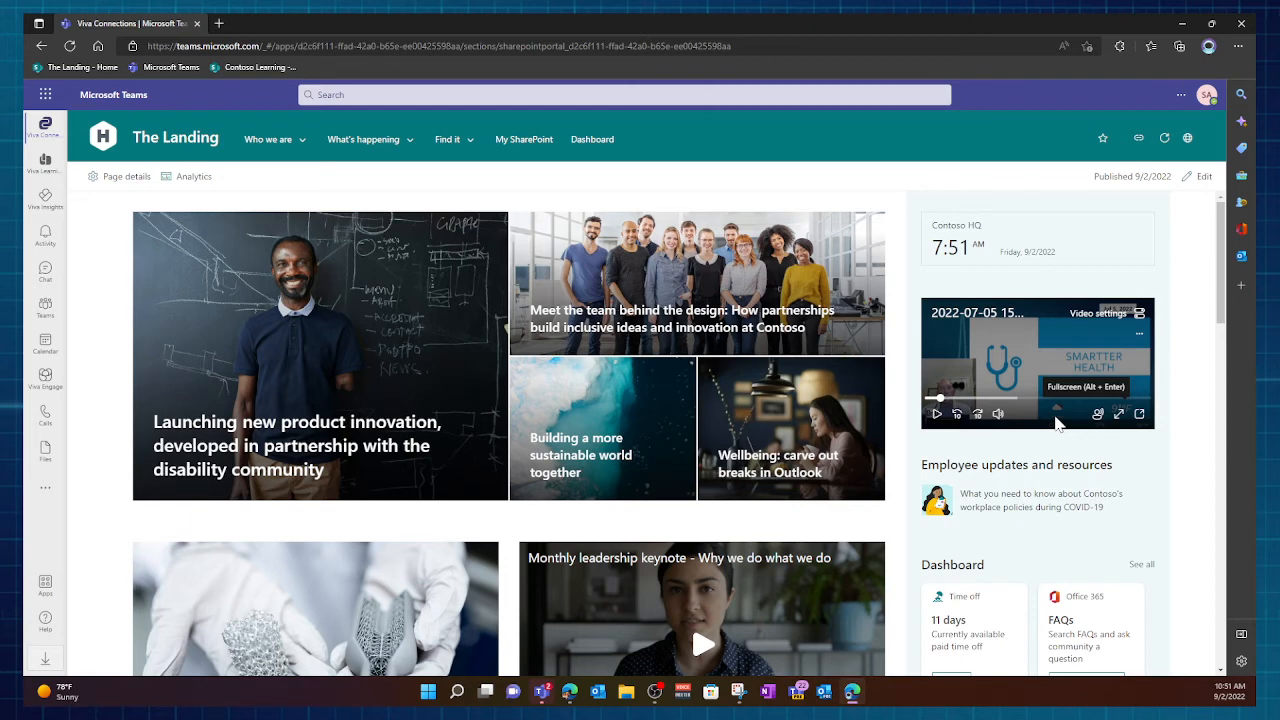
mouse_move(253, 213)
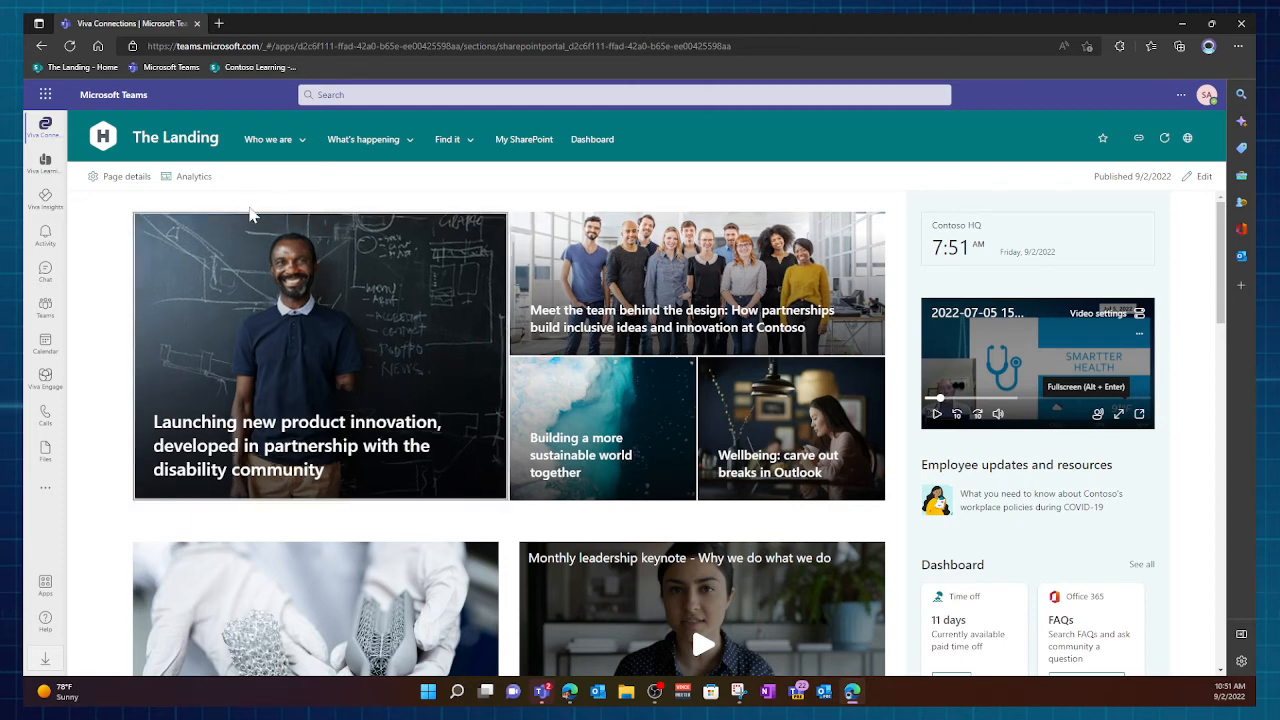